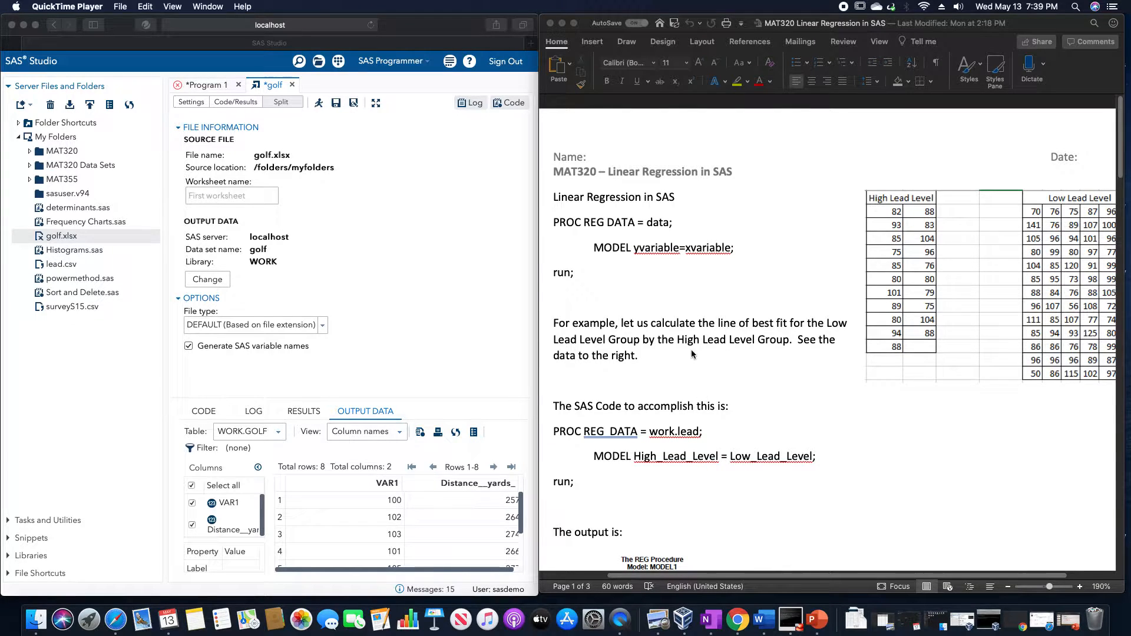
pyautogui.moveTo(609, 208)
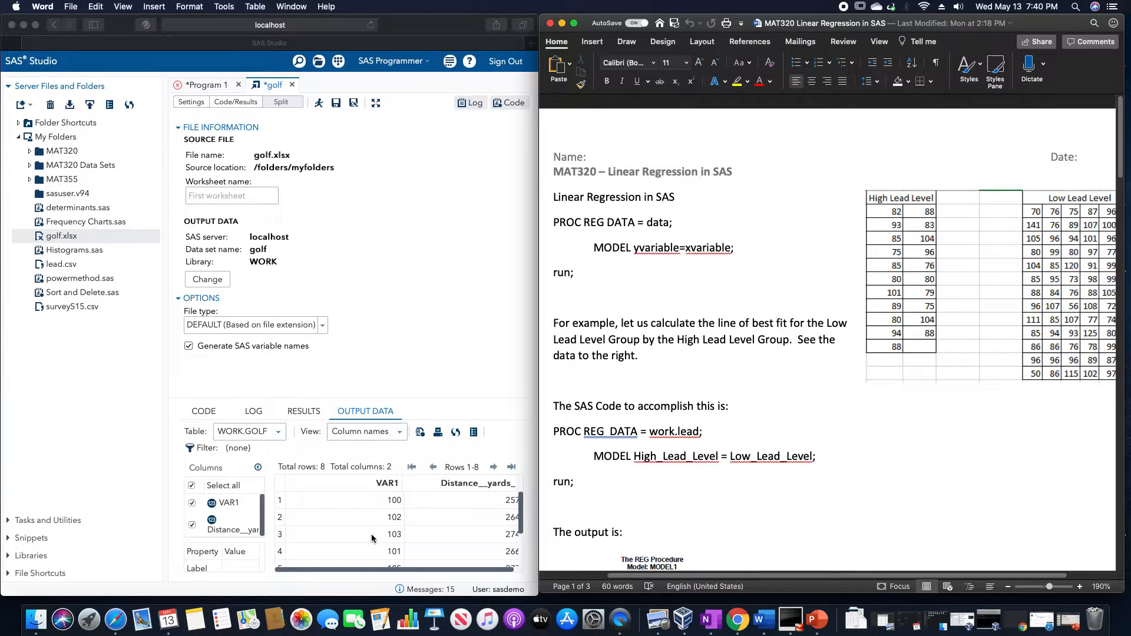
pyautogui.moveTo(453, 548)
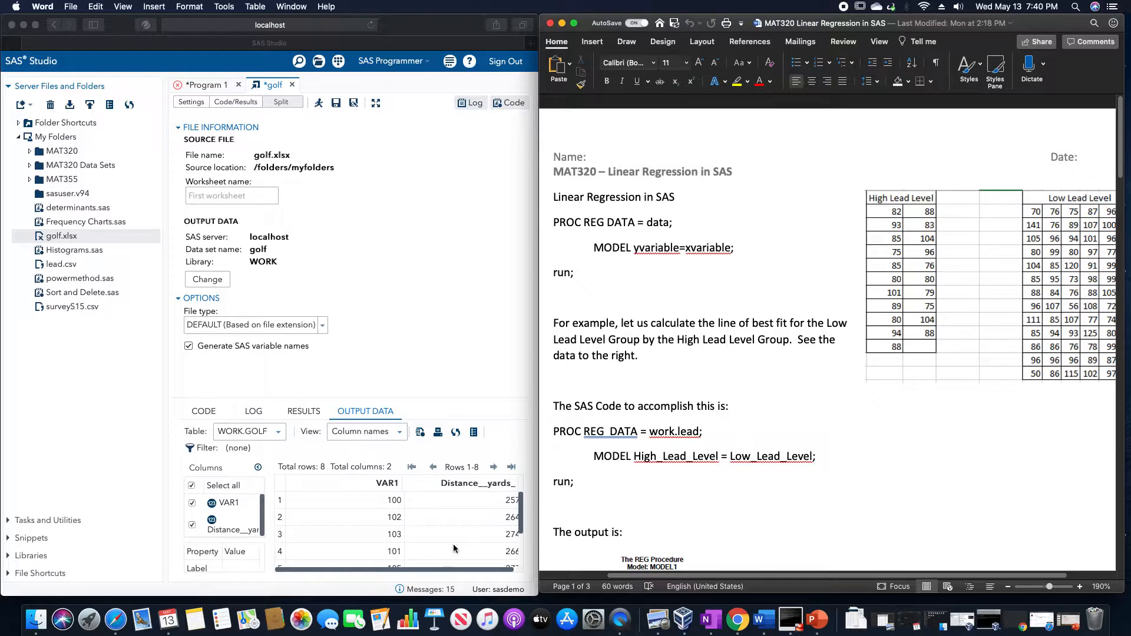
pyautogui.moveTo(480, 536)
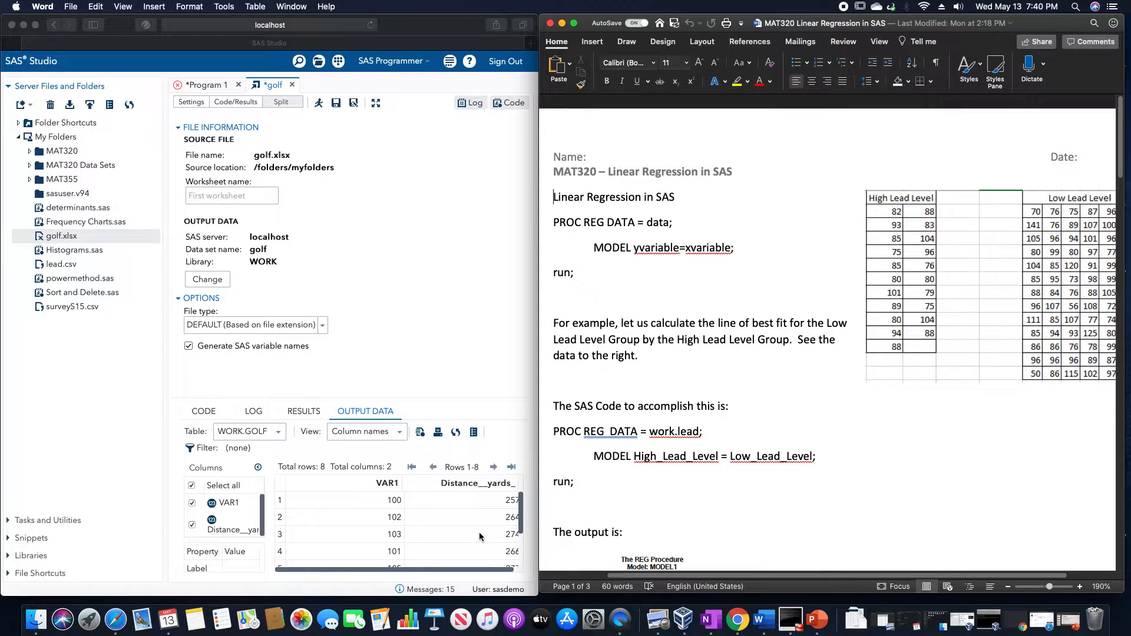
# Step: Start a PROC REG step in Program 1 on data=work.golf
pyautogui.click(268, 25)
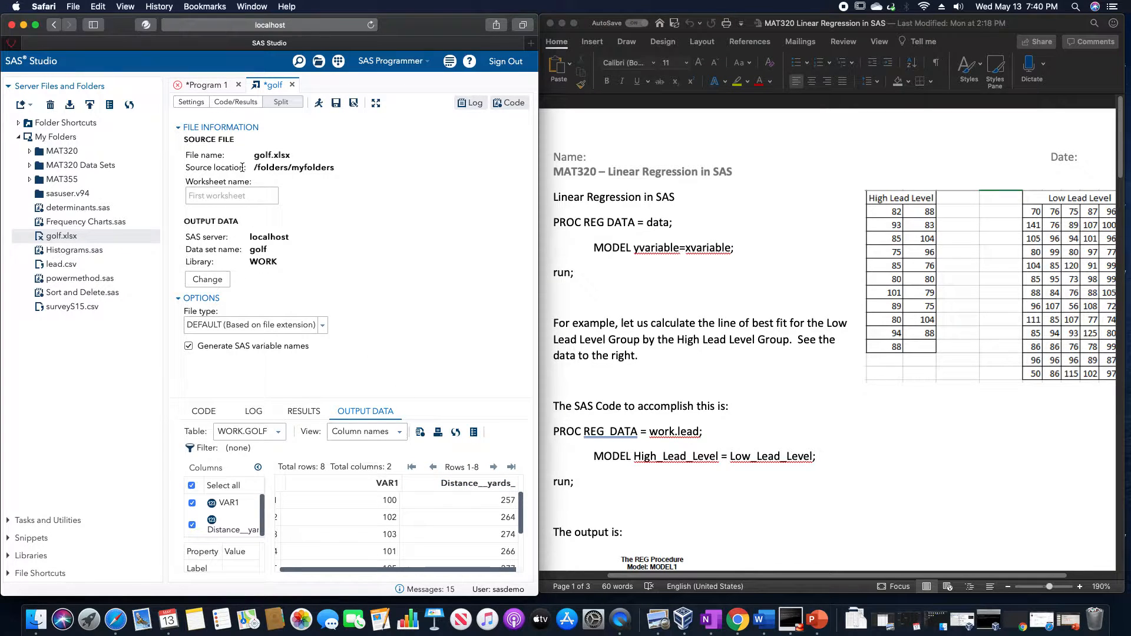
pyautogui.moveTo(208, 85)
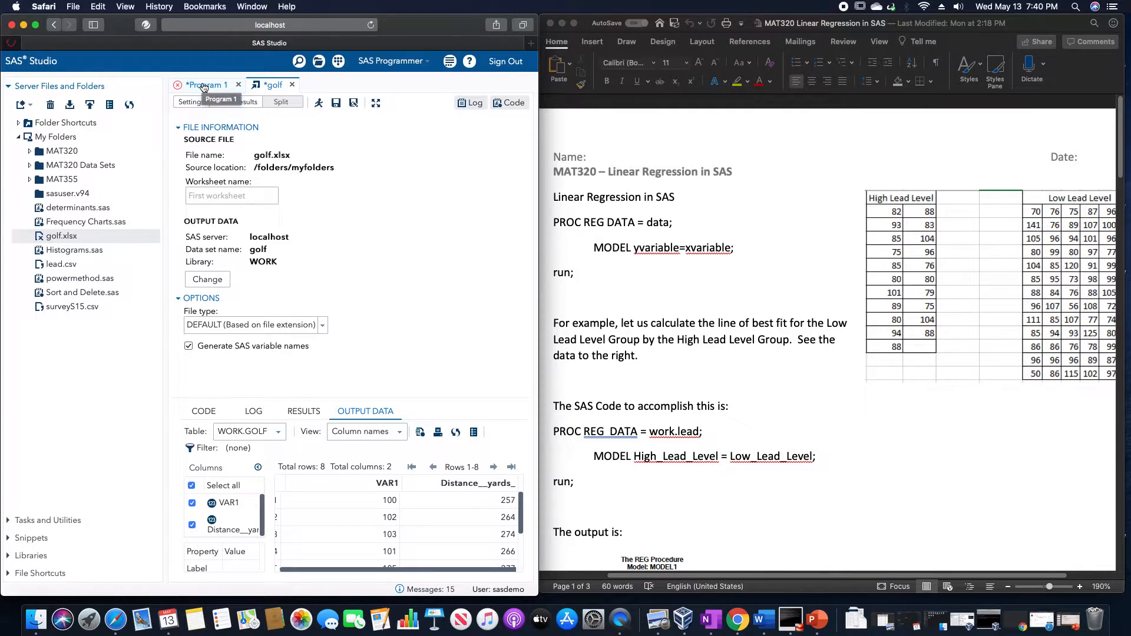
pyautogui.moveTo(726, 309)
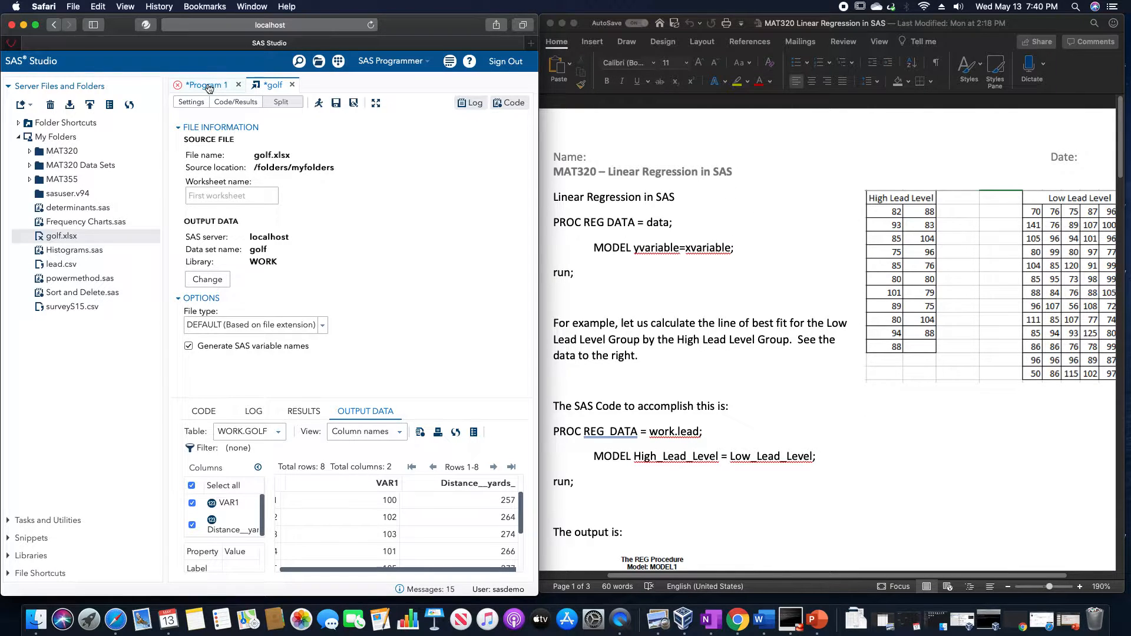
pyautogui.click(208, 84)
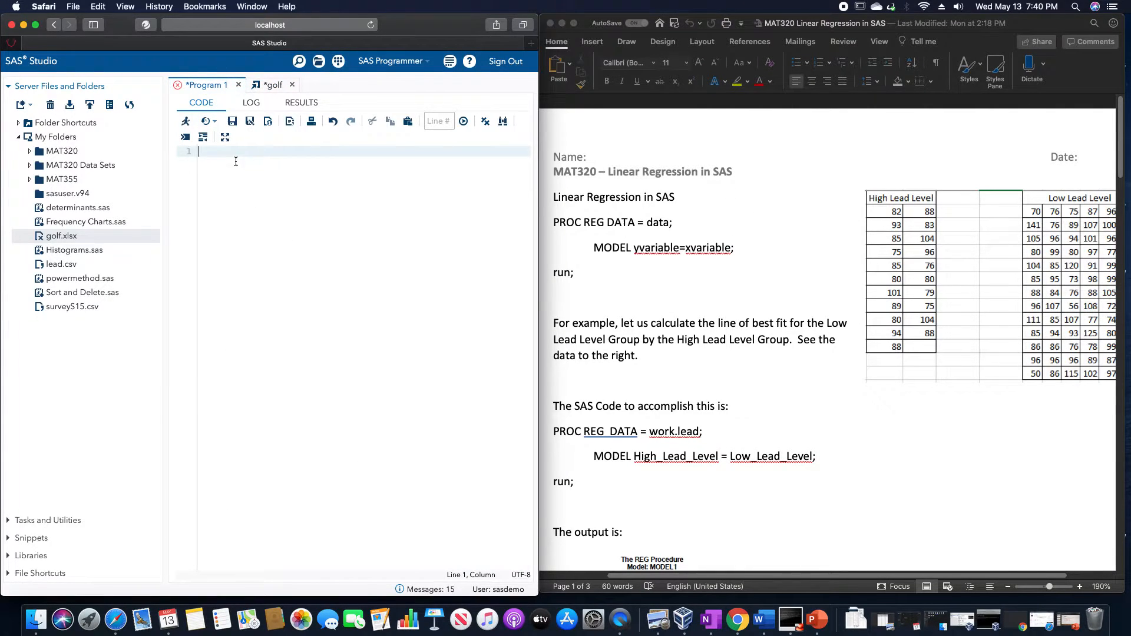
pyautogui.write('proc')
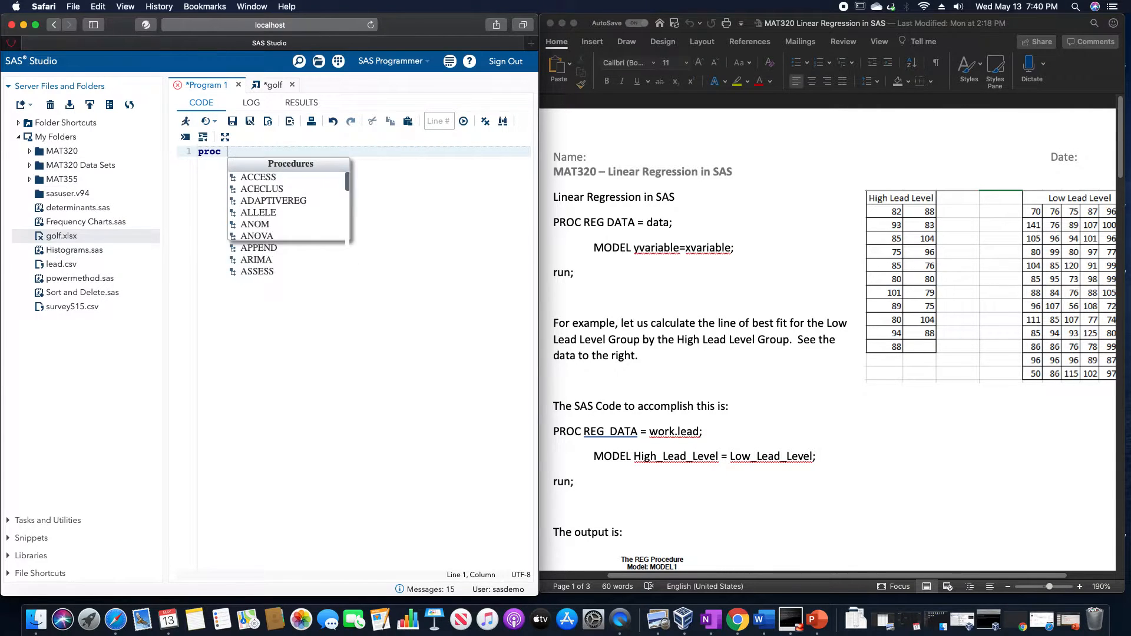
pyautogui.write('reg data=work.')
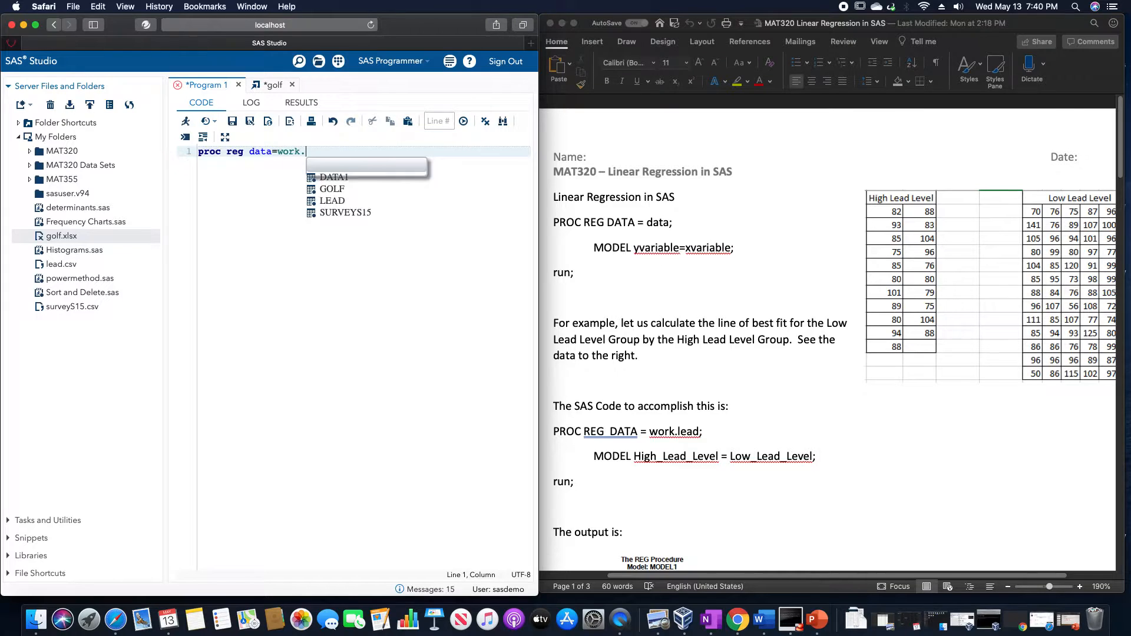
pyautogui.click(332, 189)
pyautogui.write('model')
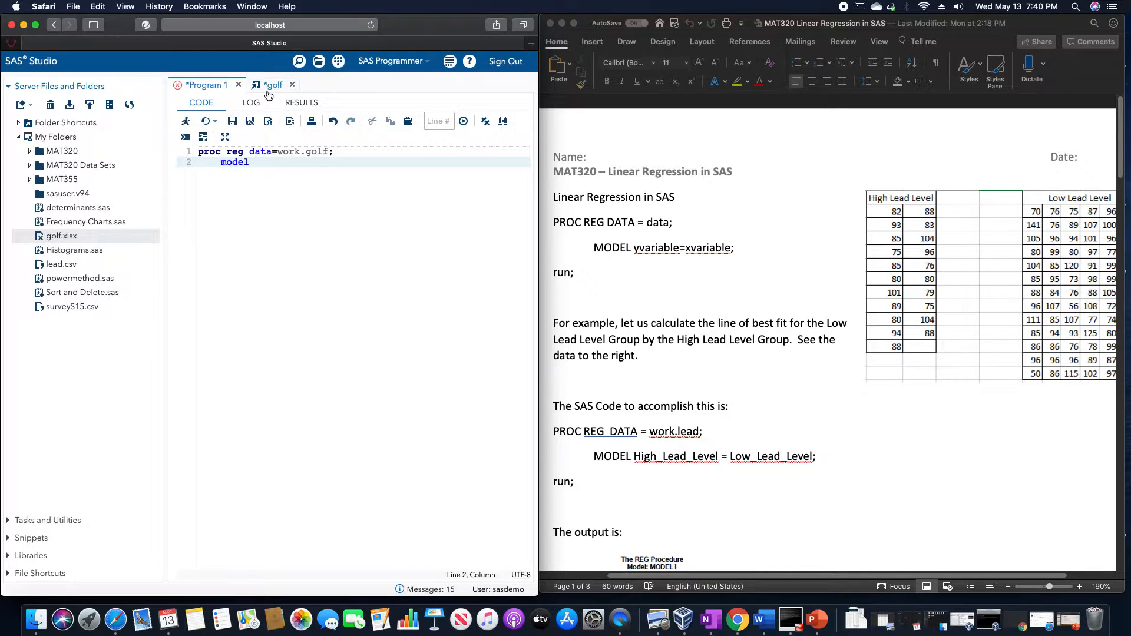
# Step: Add model Distance__yards_ = VAR1; and run; after checking variable names in the golf data
pyautogui.click(275, 85)
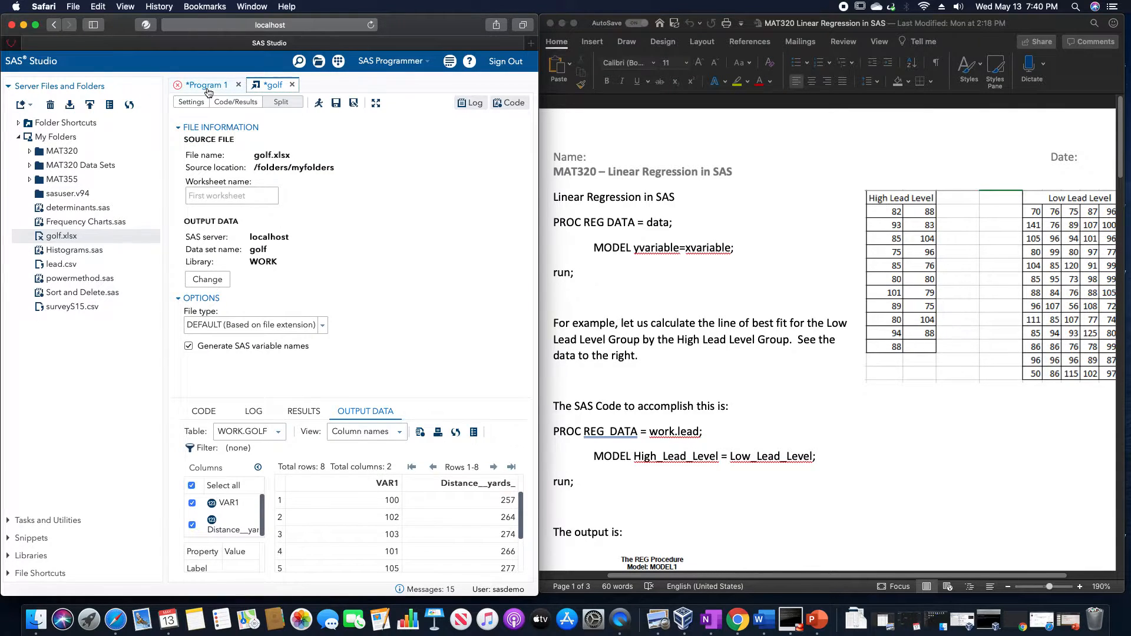
pyautogui.click(207, 85)
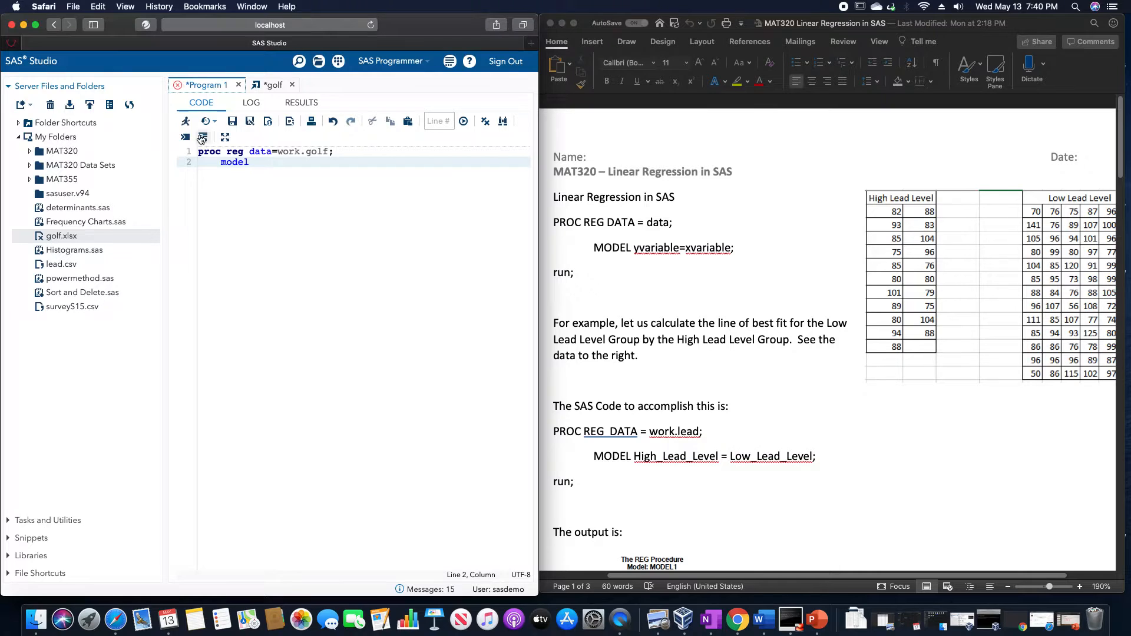
pyautogui.write('Distance__')
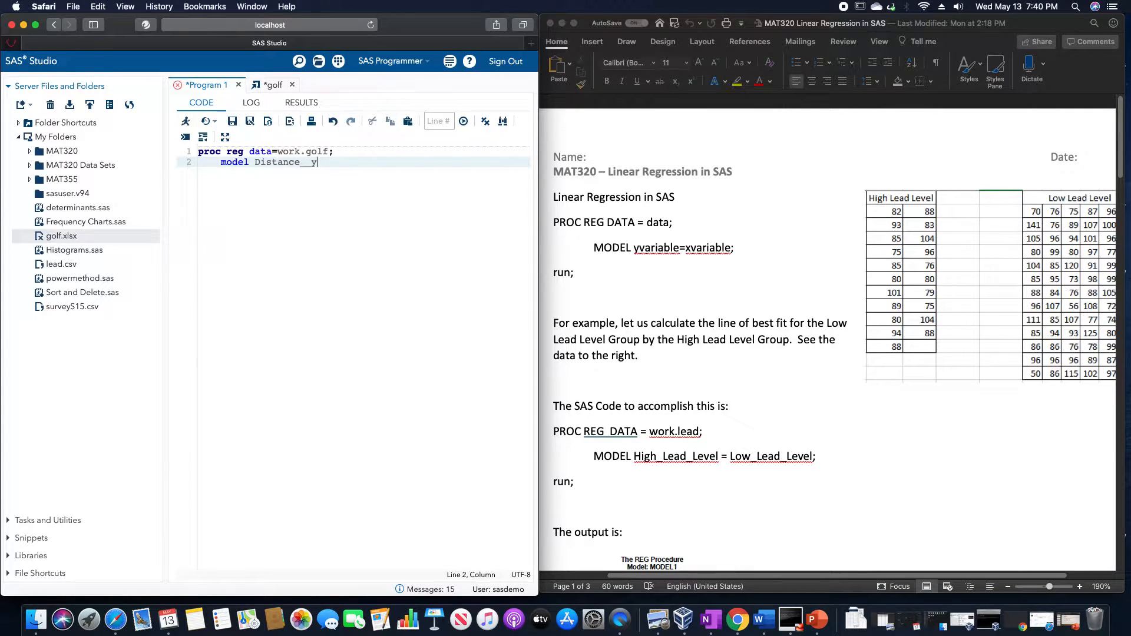
pyautogui.write('yards_')
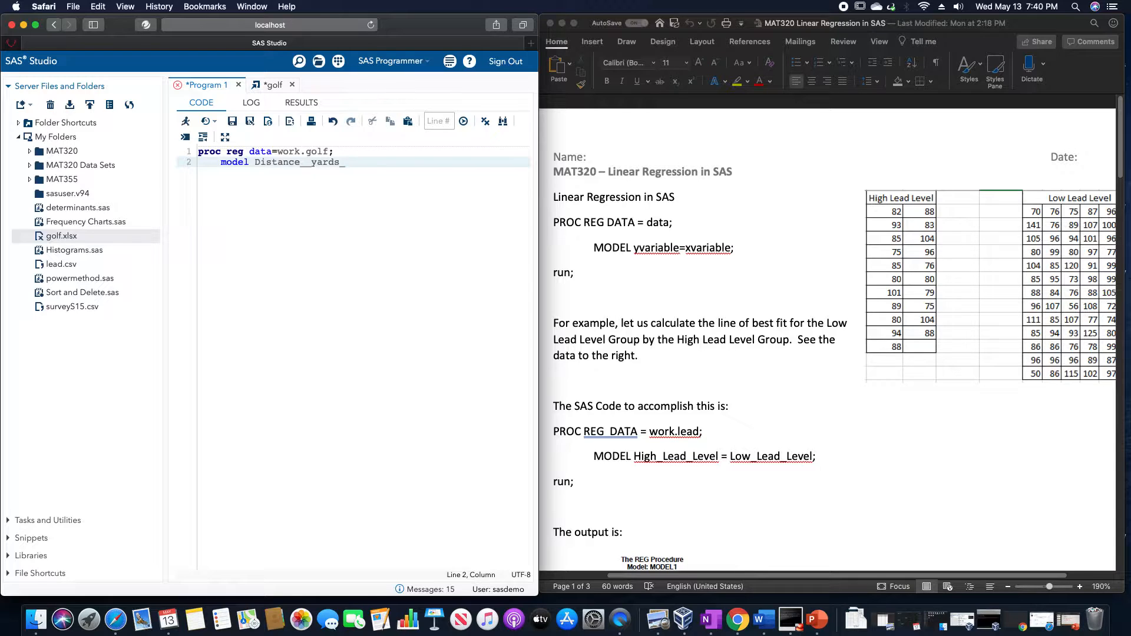
pyautogui.write('= A')
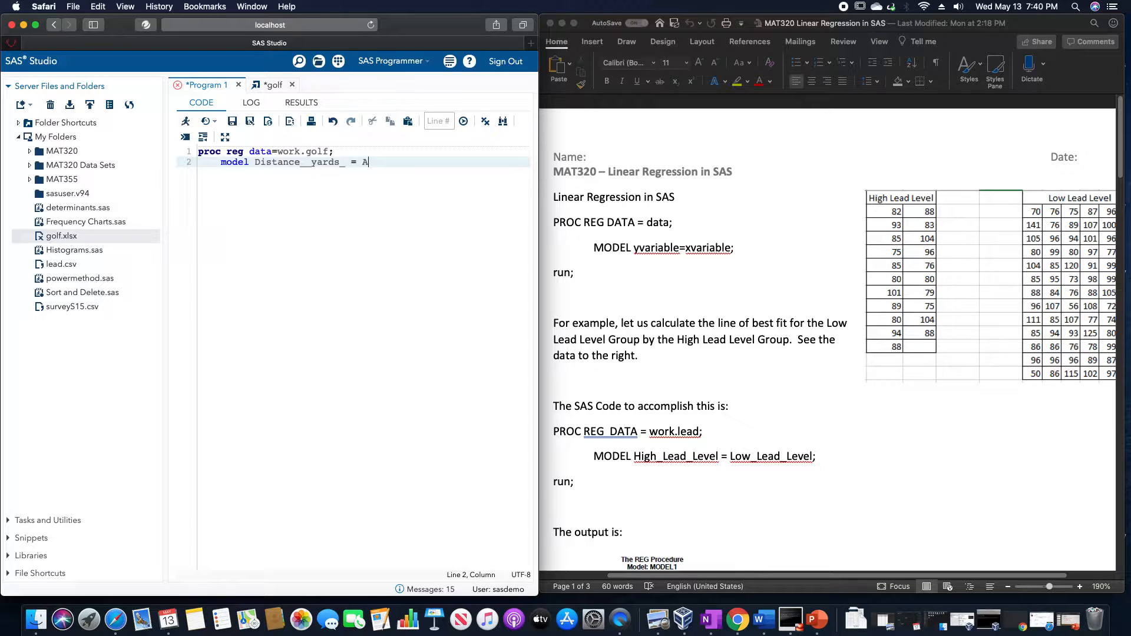
pyautogui.write('VAR1;')
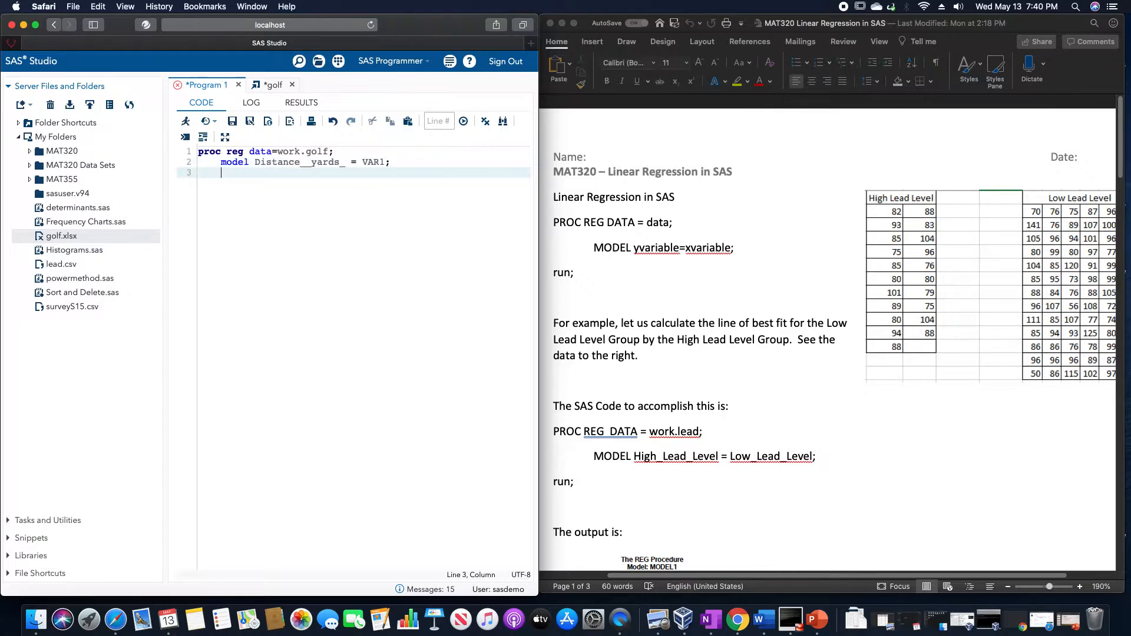
pyautogui.write('runm')
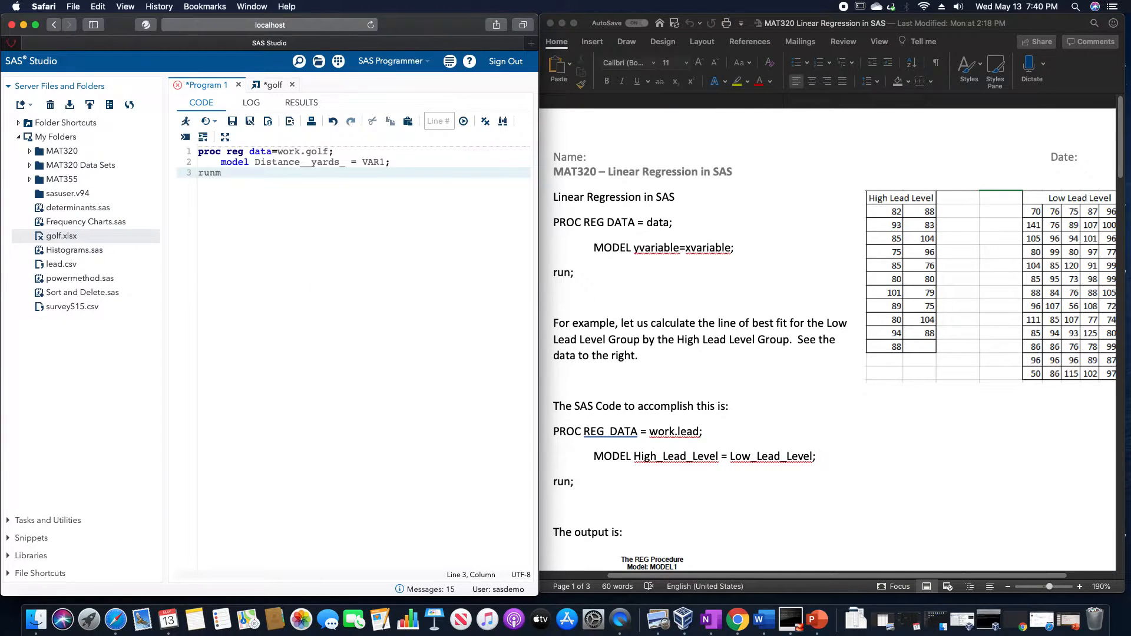
pyautogui.write(';')
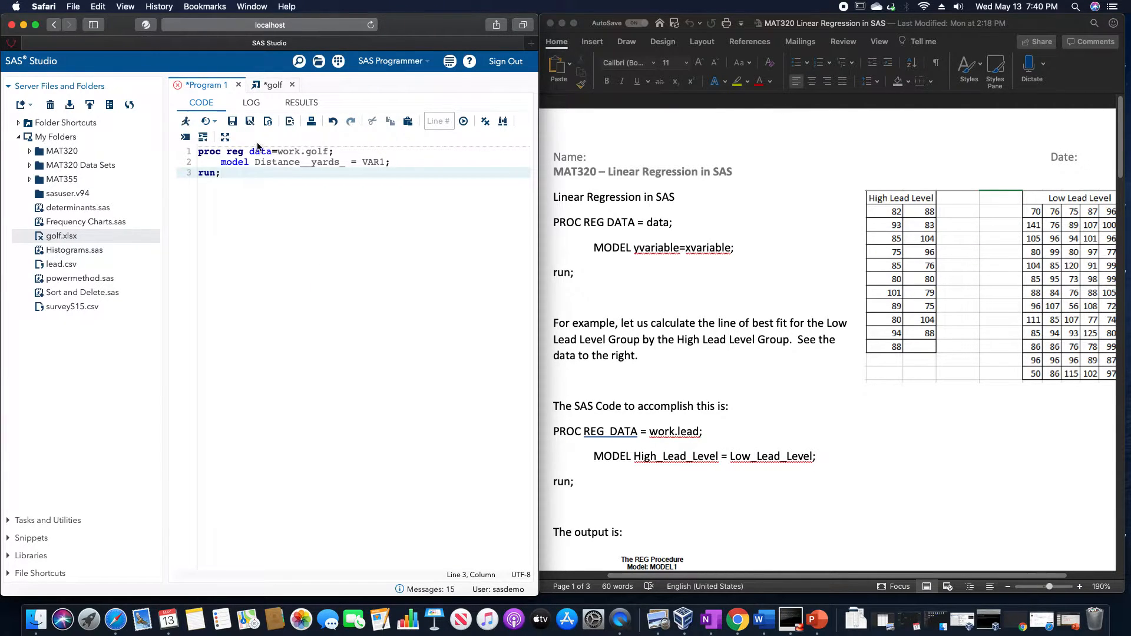
# Step: Run the regression and view the results in a separate browser tab
pyautogui.click(463, 120)
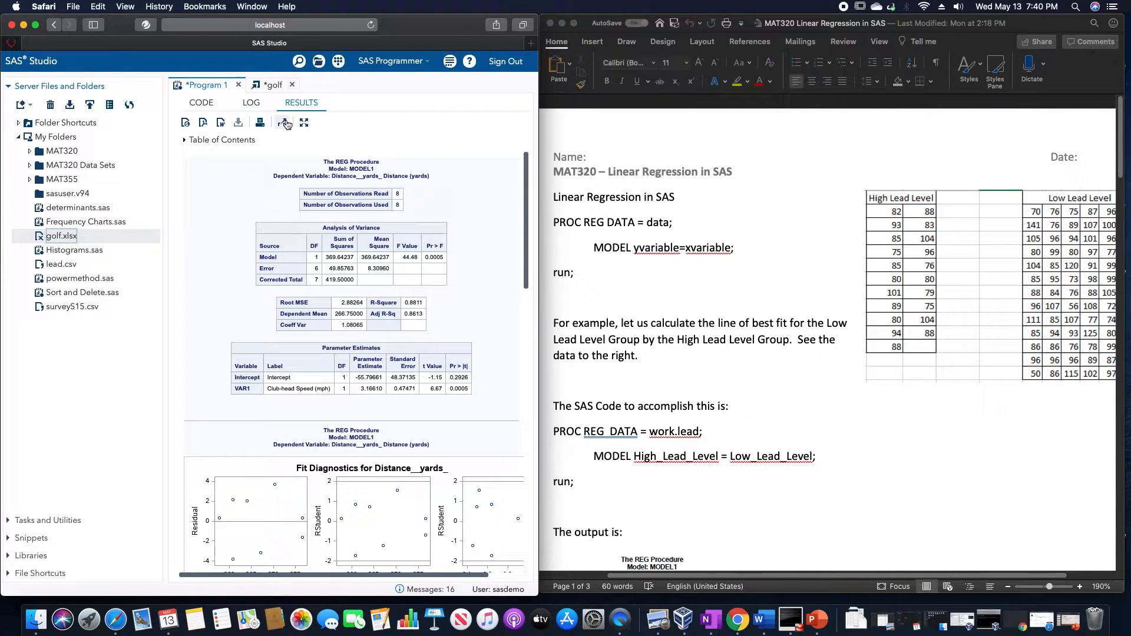
pyautogui.click(304, 121)
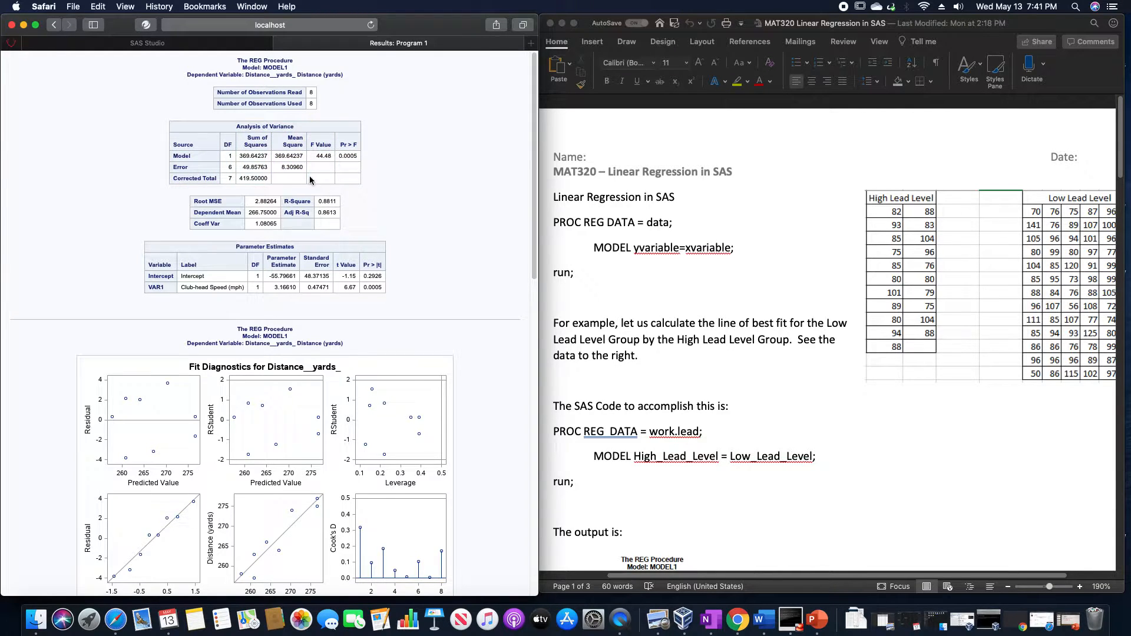
pyautogui.moveTo(232, 194)
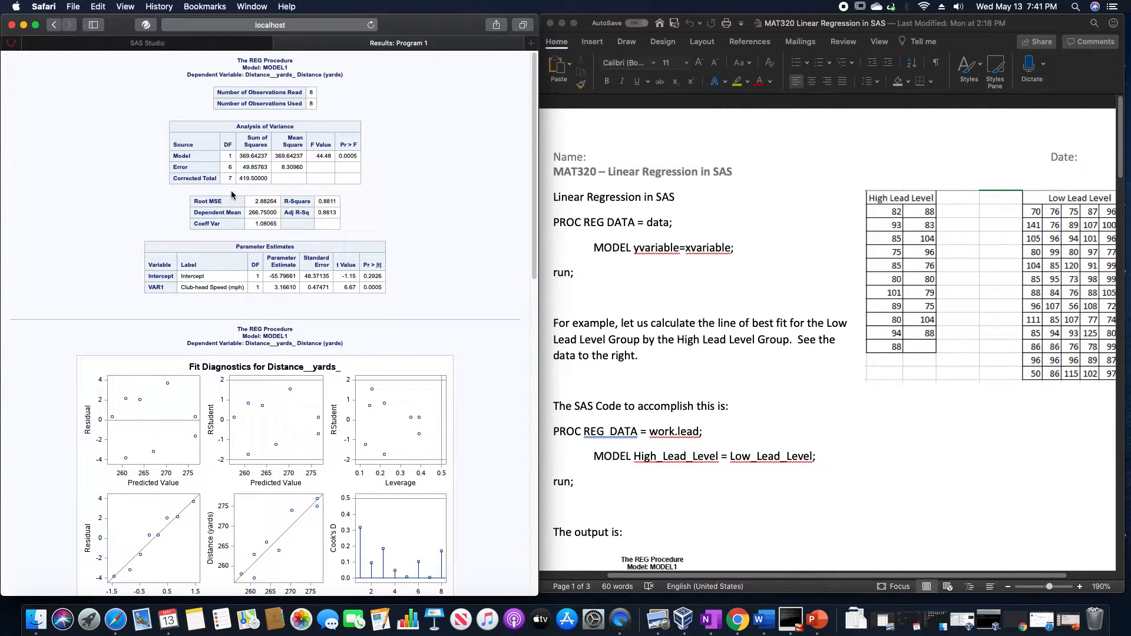
pyautogui.moveTo(261, 144)
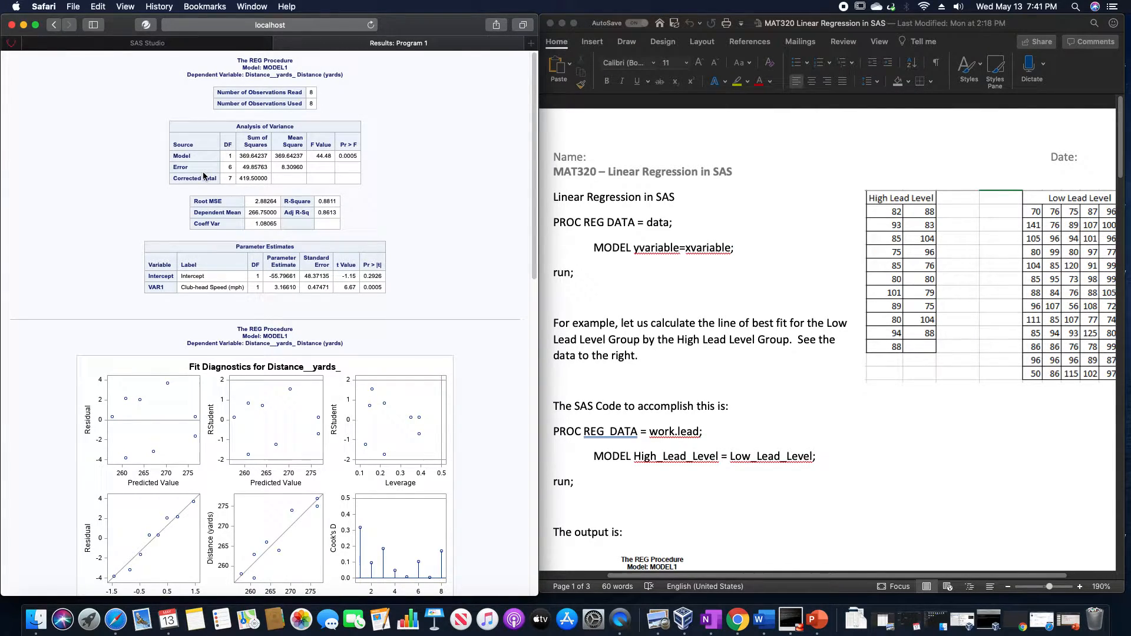
pyautogui.moveTo(307, 165)
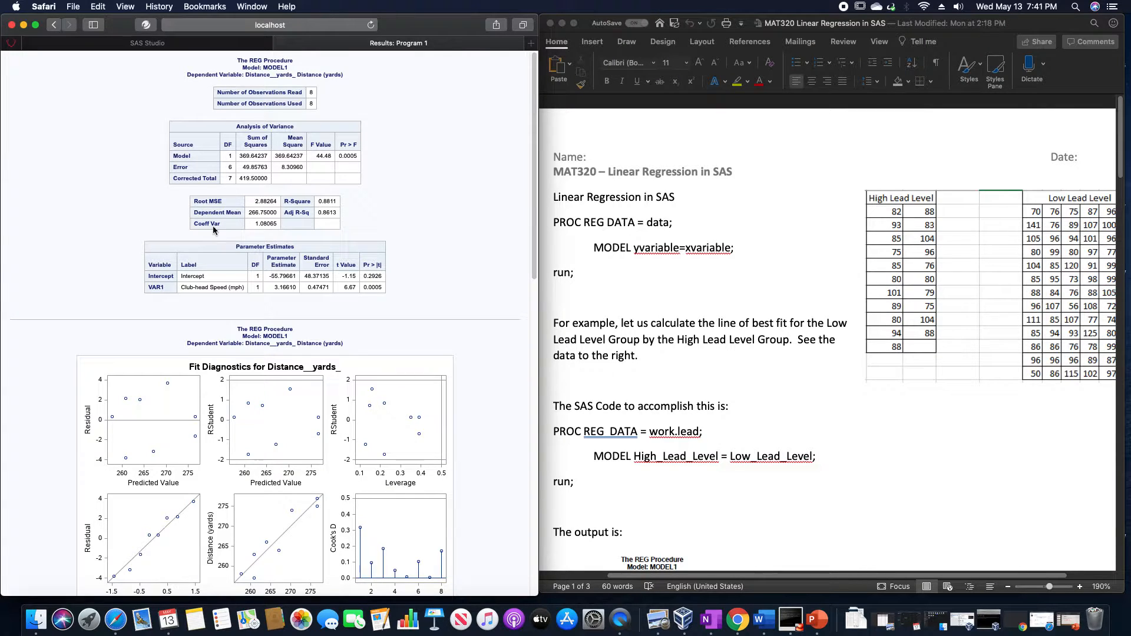
pyautogui.moveTo(247, 211)
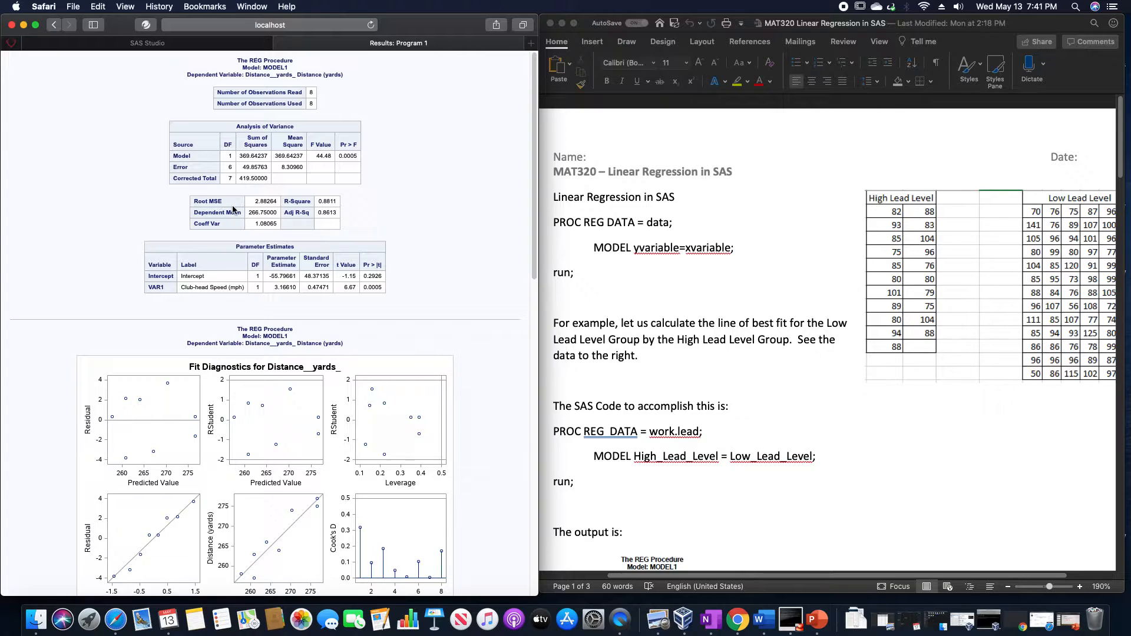
pyautogui.moveTo(209, 213)
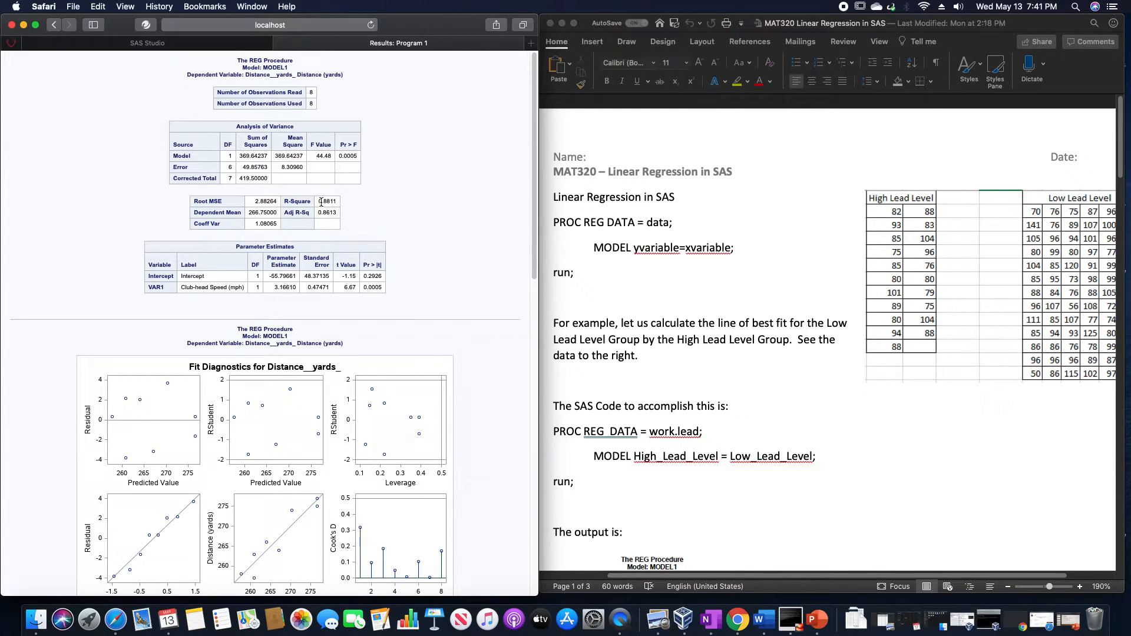
pyautogui.moveTo(321, 221)
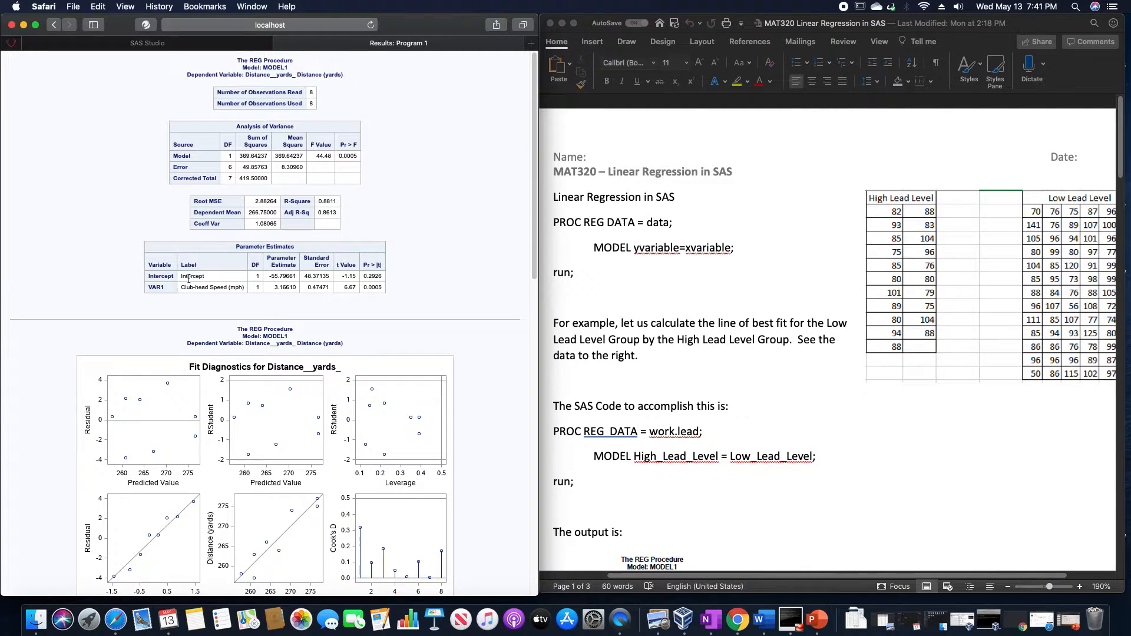
pyautogui.moveTo(218, 278)
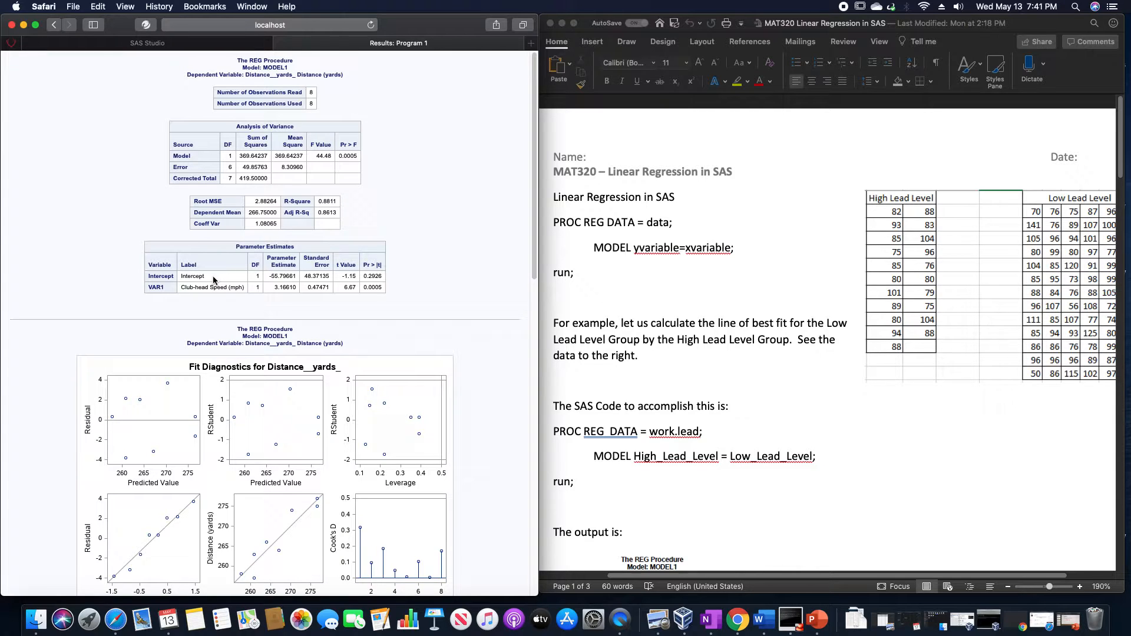
pyautogui.moveTo(213, 295)
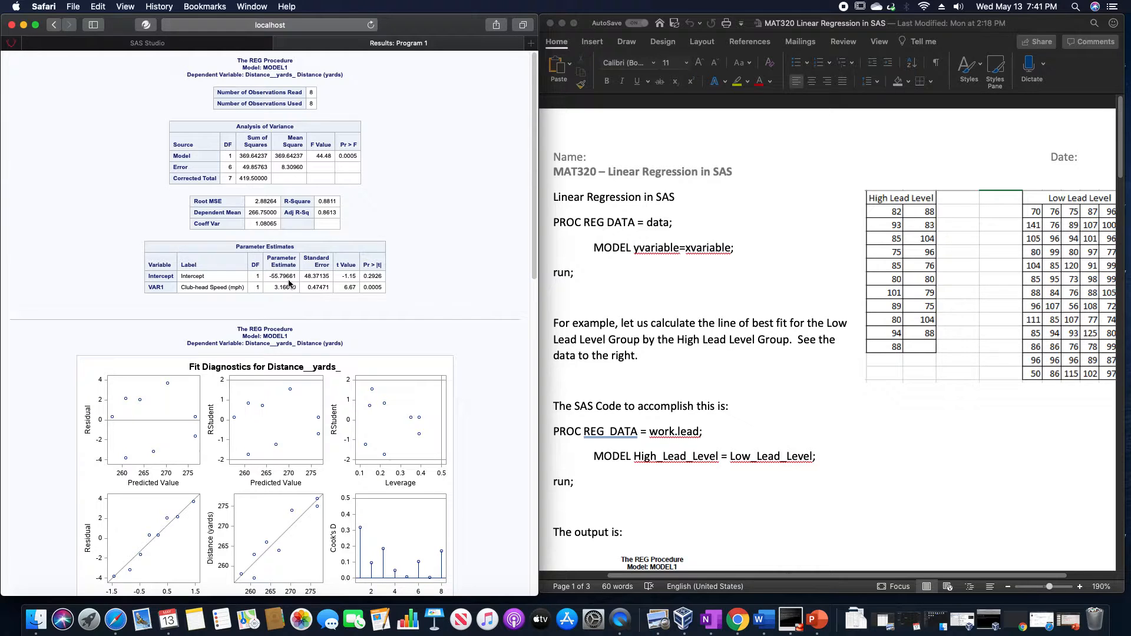
pyautogui.moveTo(274, 299)
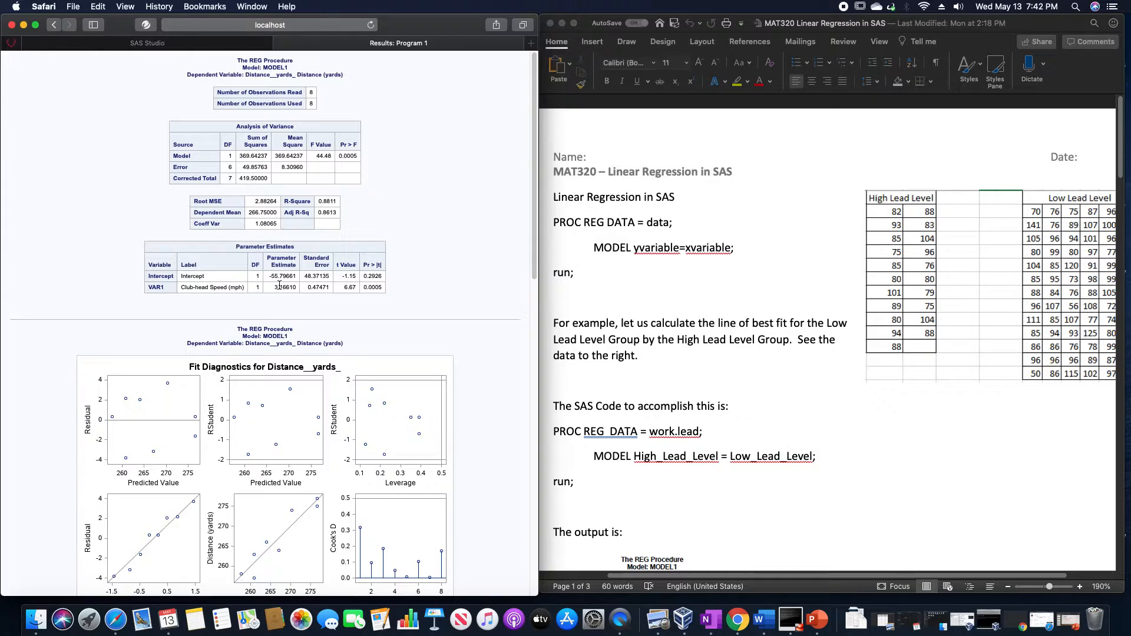
pyautogui.moveTo(279, 305)
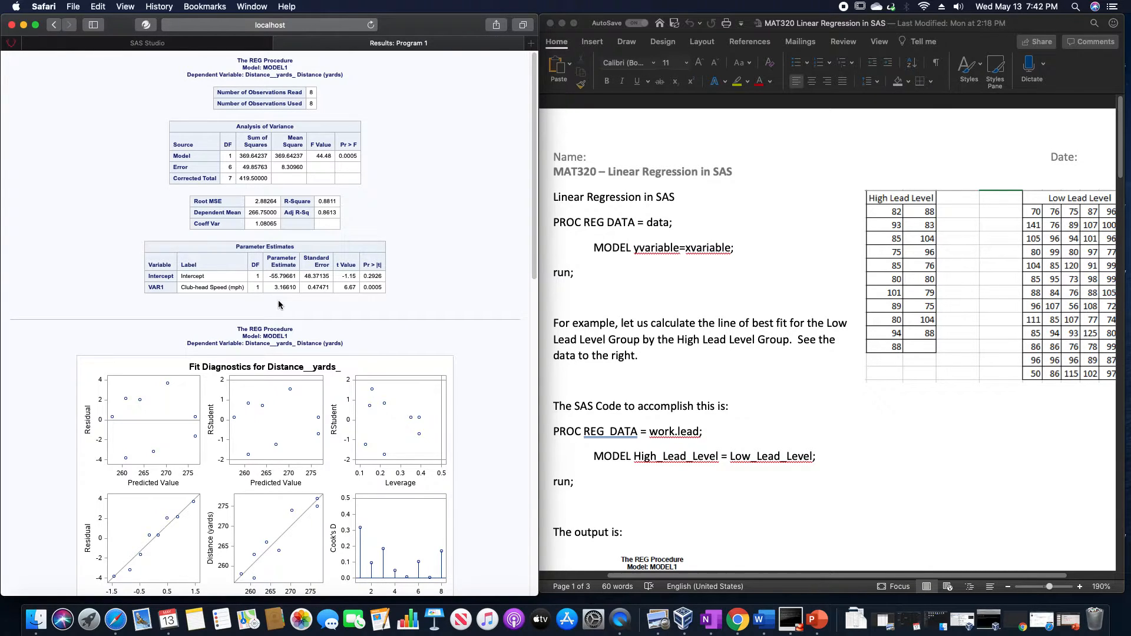
pyautogui.moveTo(252, 306)
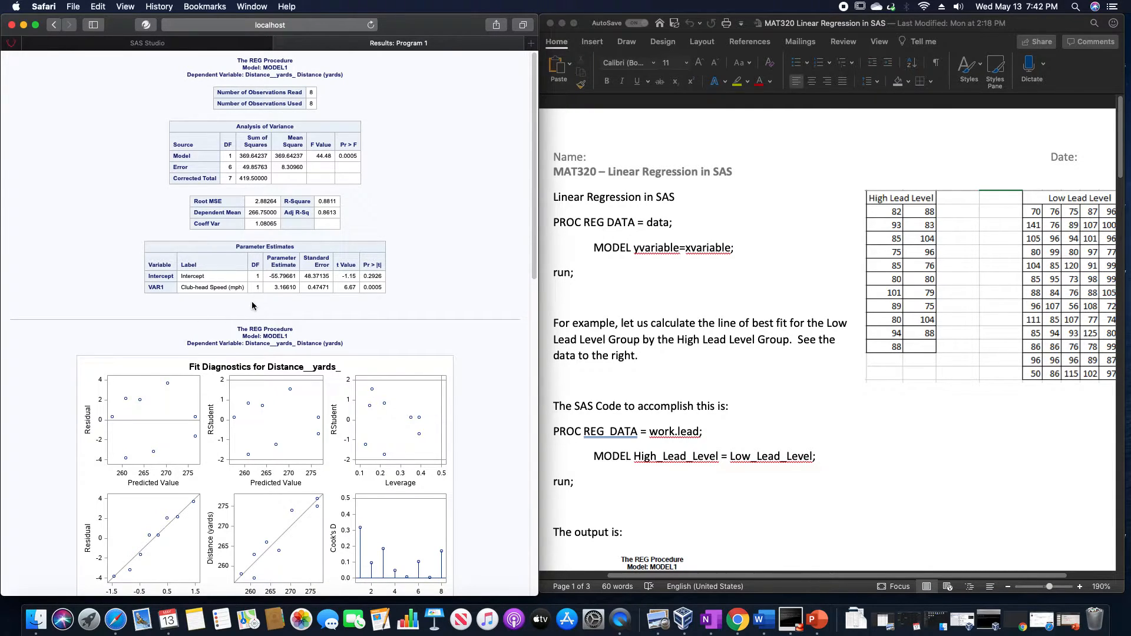
pyautogui.moveTo(284, 294)
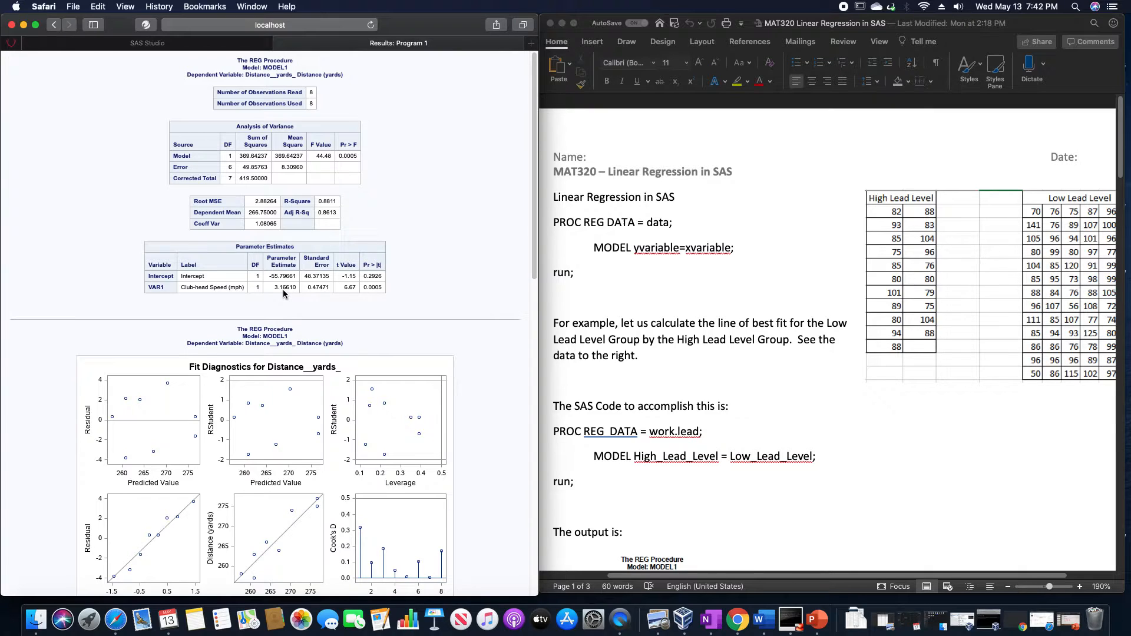
# Step: Scroll the results to the Fit Diagnostics panel and the start of the residuals plot
pyautogui.scroll(-3)
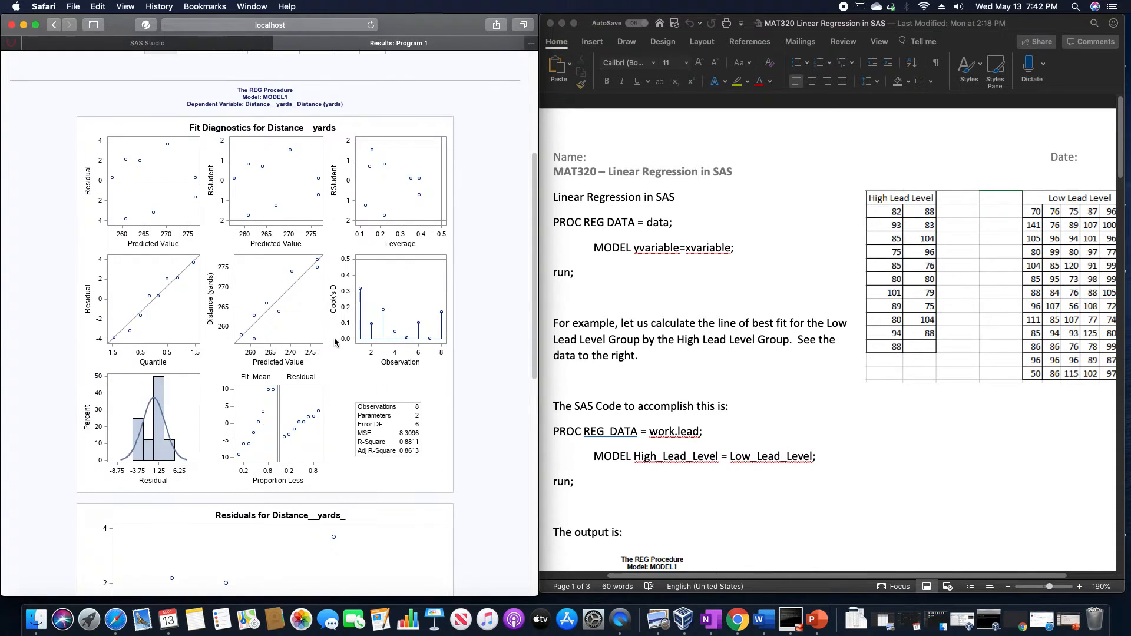
pyautogui.moveTo(132, 346)
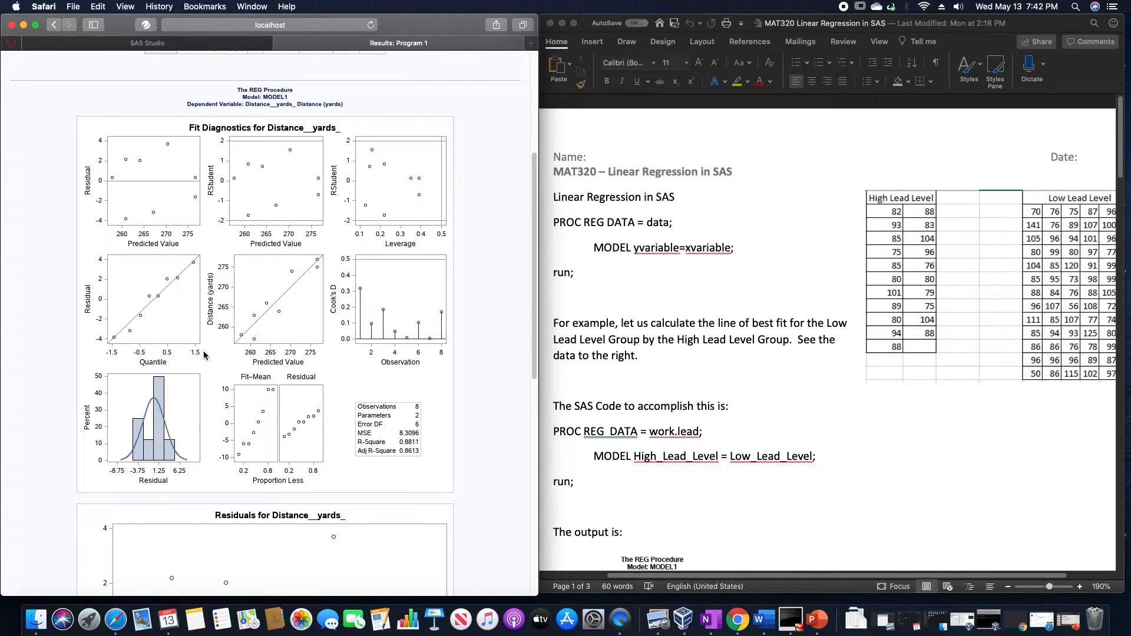
pyautogui.moveTo(165, 183)
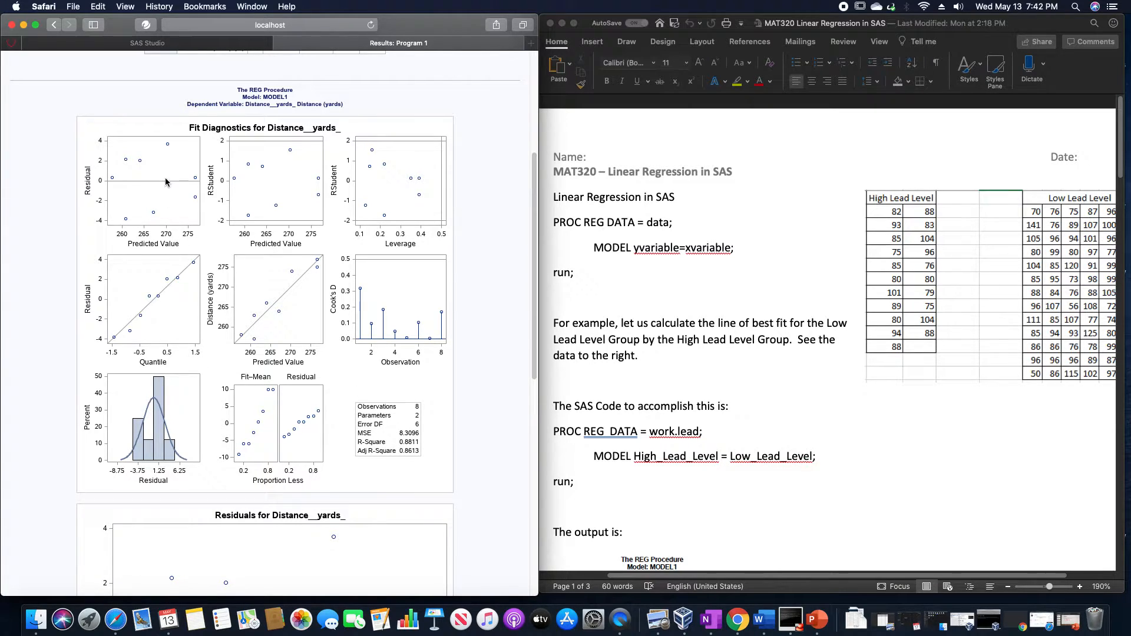
pyautogui.moveTo(316, 259)
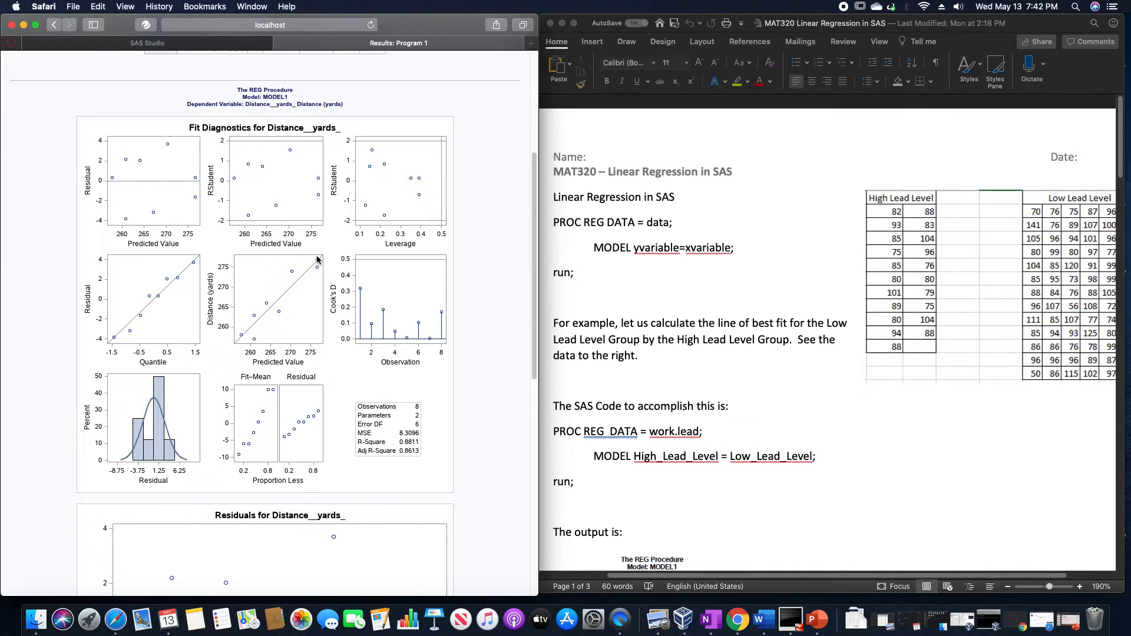
pyautogui.moveTo(268, 231)
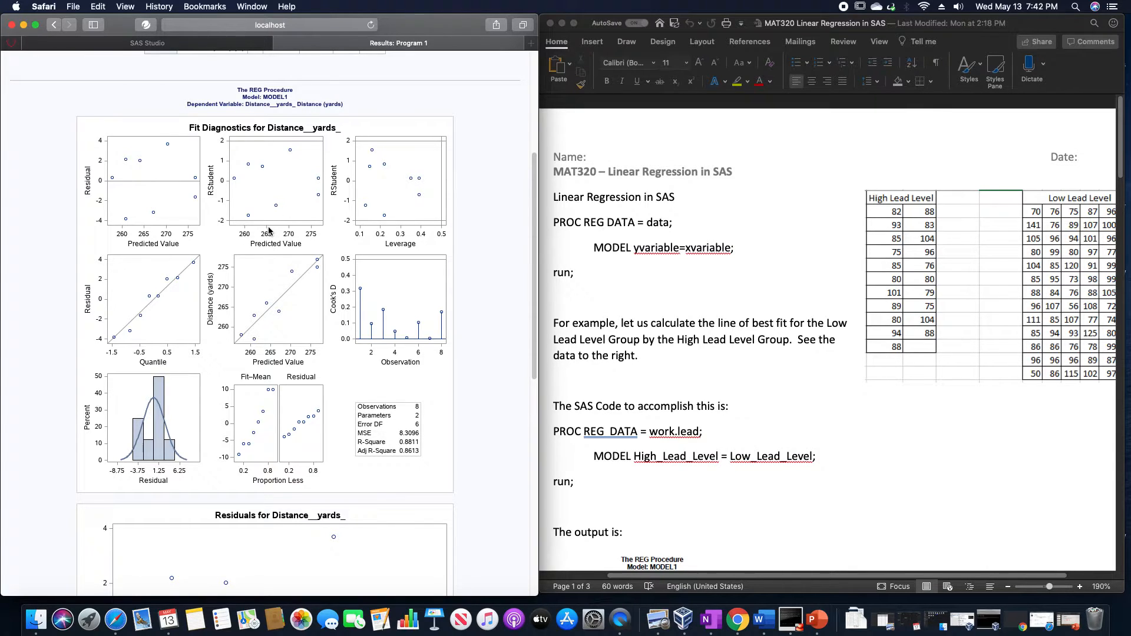
pyautogui.moveTo(261, 219)
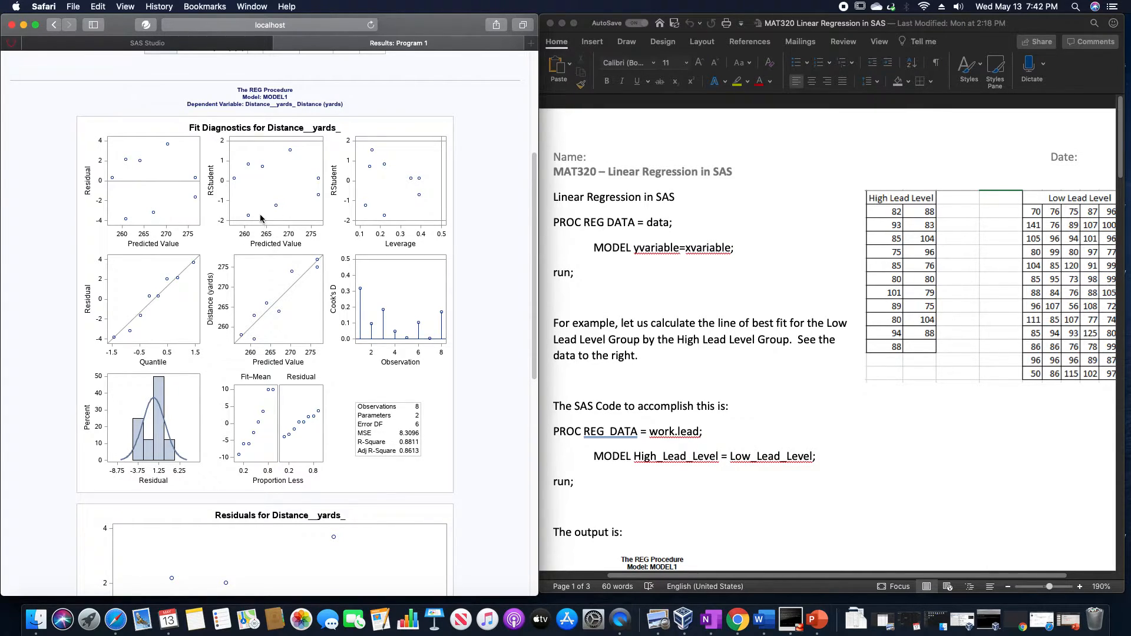
pyautogui.moveTo(219, 201)
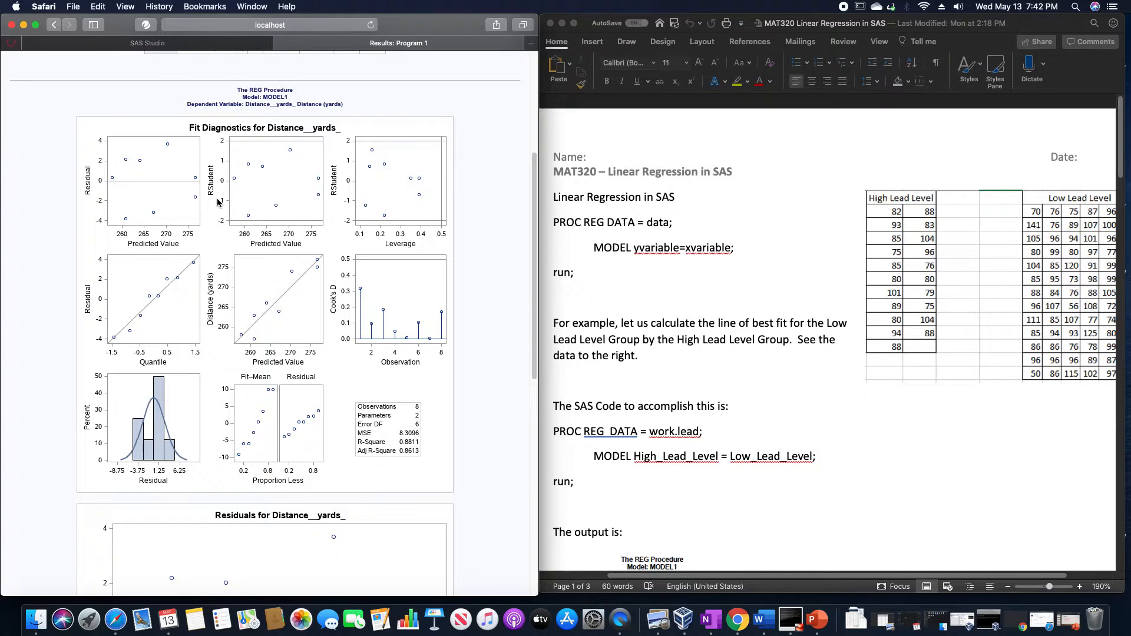
pyautogui.moveTo(446, 230)
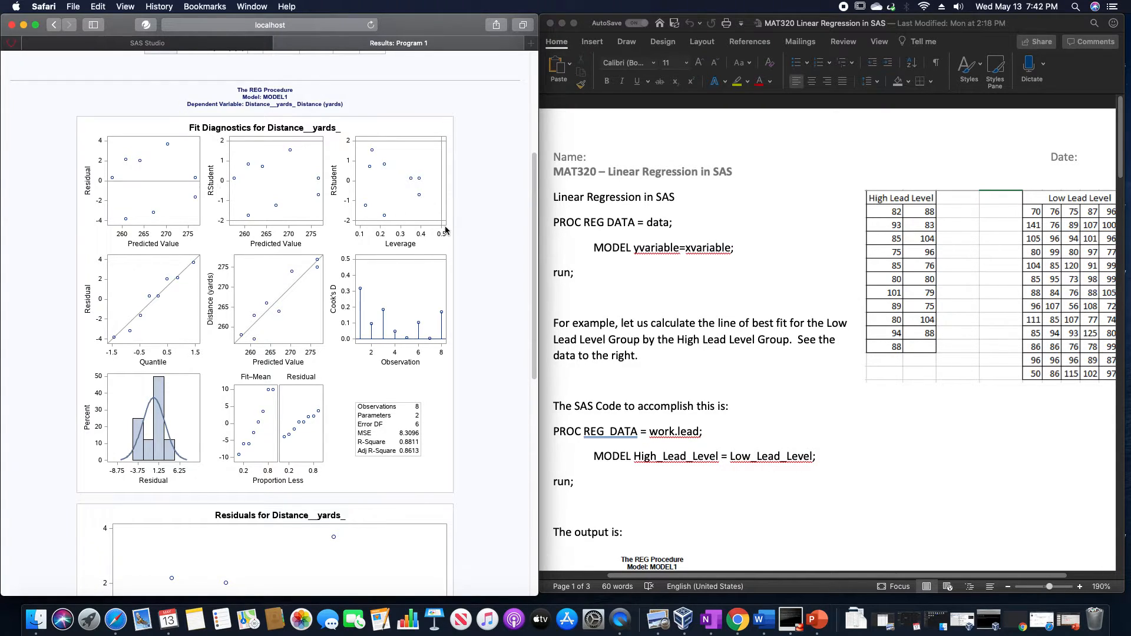
pyautogui.moveTo(185, 362)
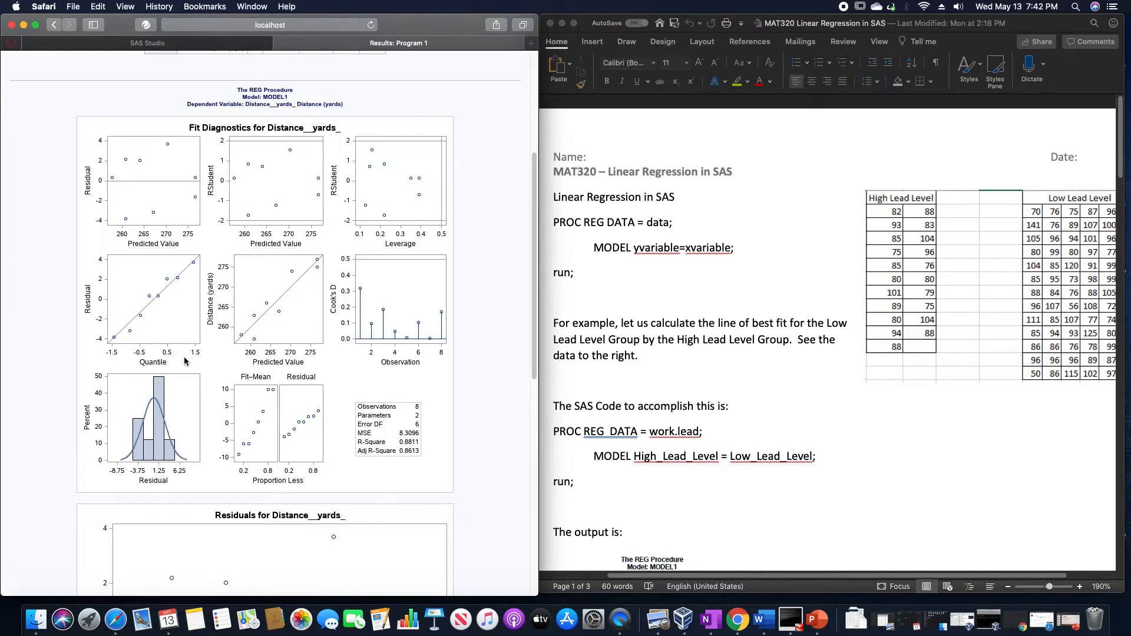
pyautogui.moveTo(107, 314)
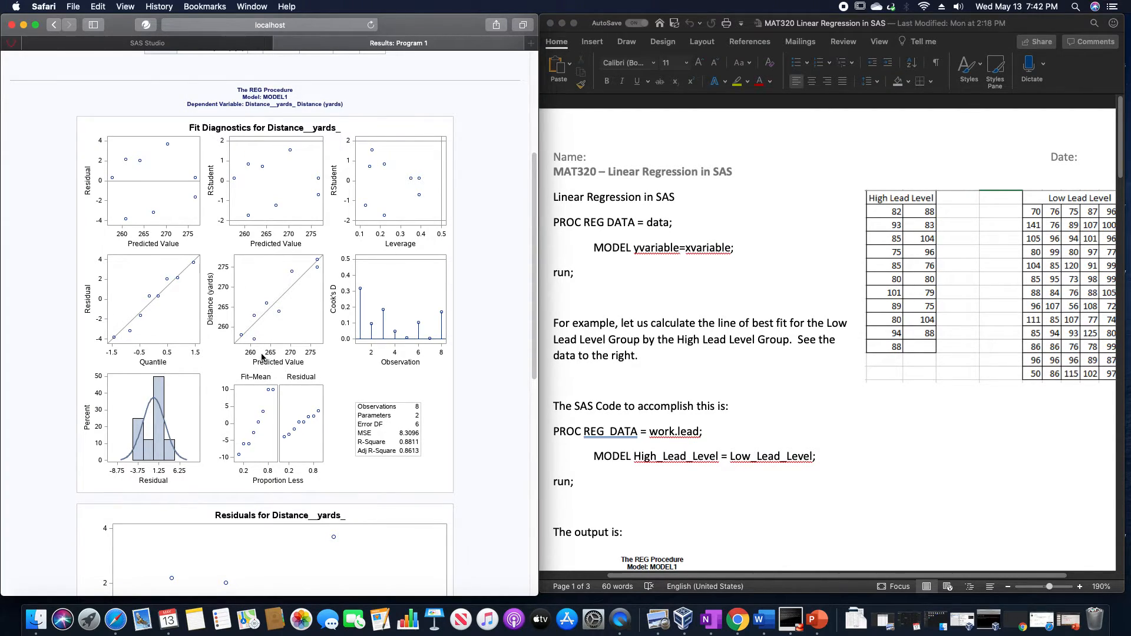
pyautogui.moveTo(366, 371)
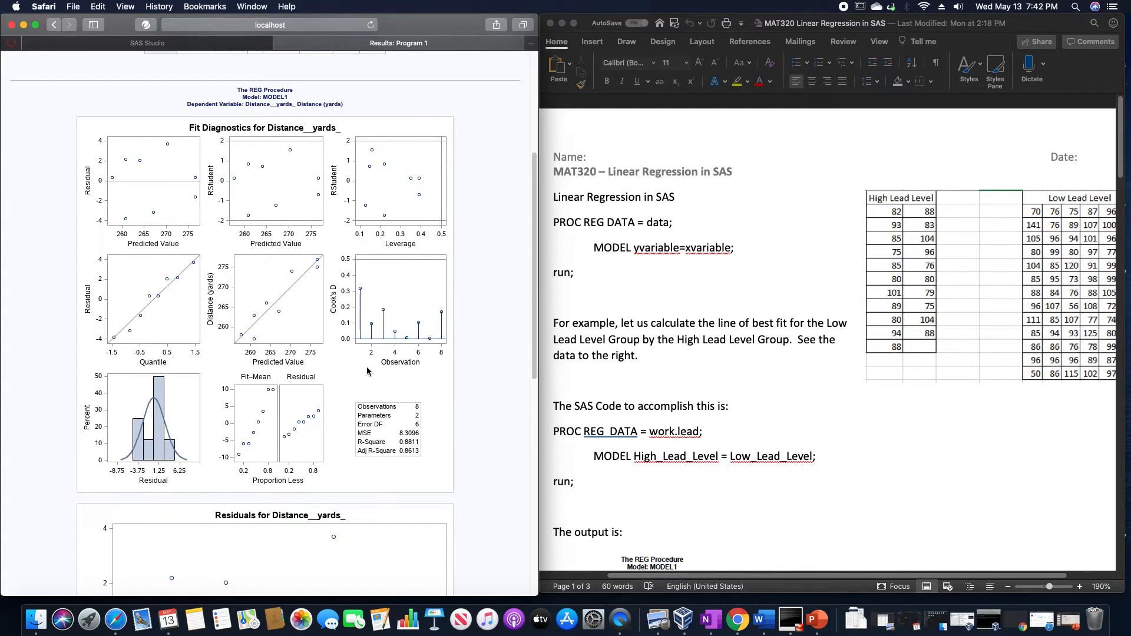
pyautogui.moveTo(333, 332)
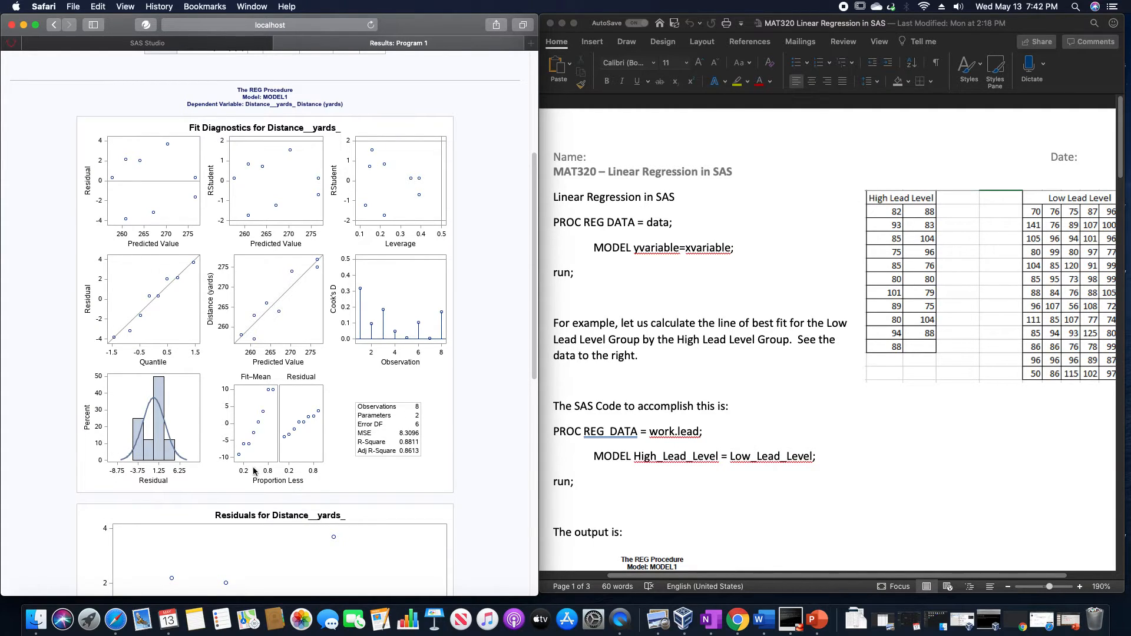
pyautogui.moveTo(296, 495)
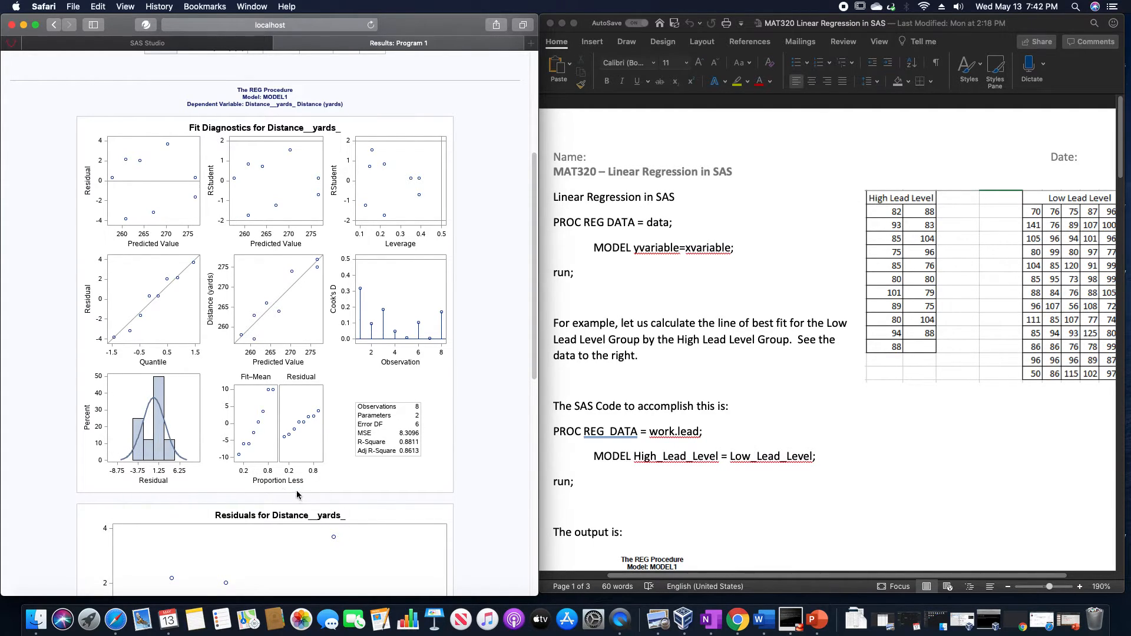
pyautogui.moveTo(302, 388)
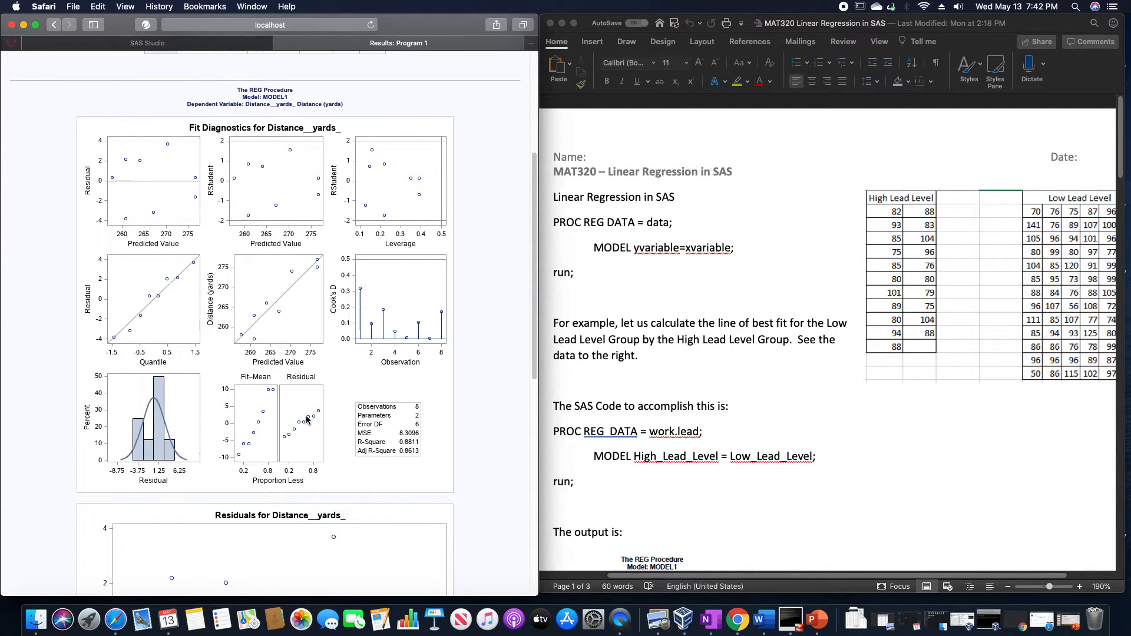
pyautogui.moveTo(401, 464)
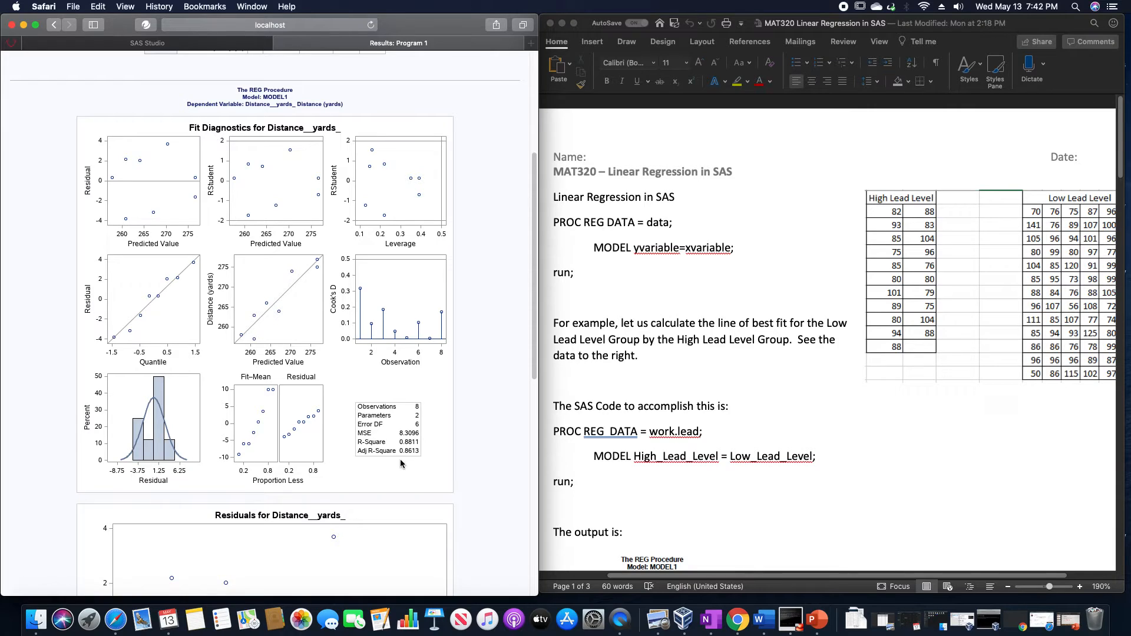
pyautogui.moveTo(179, 273)
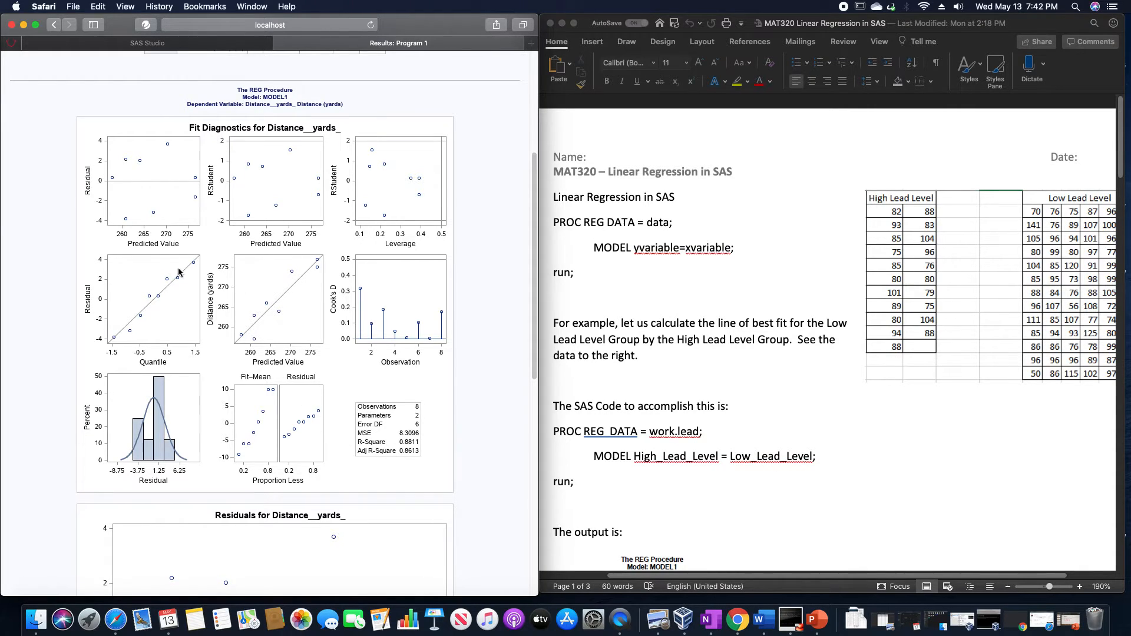
pyautogui.moveTo(131, 183)
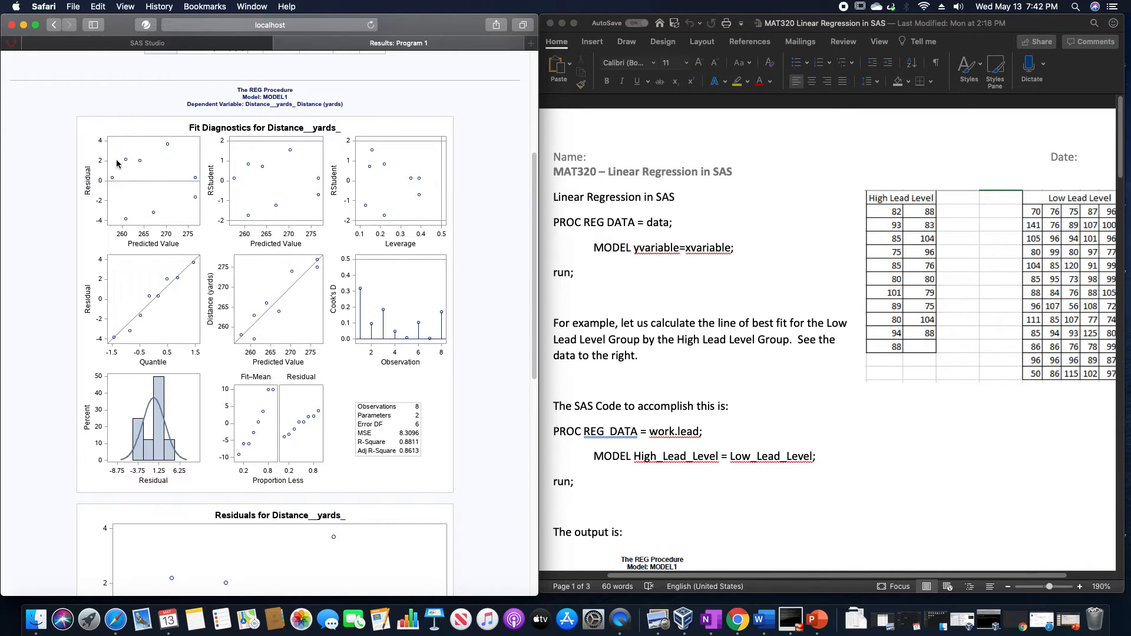
pyautogui.moveTo(156, 185)
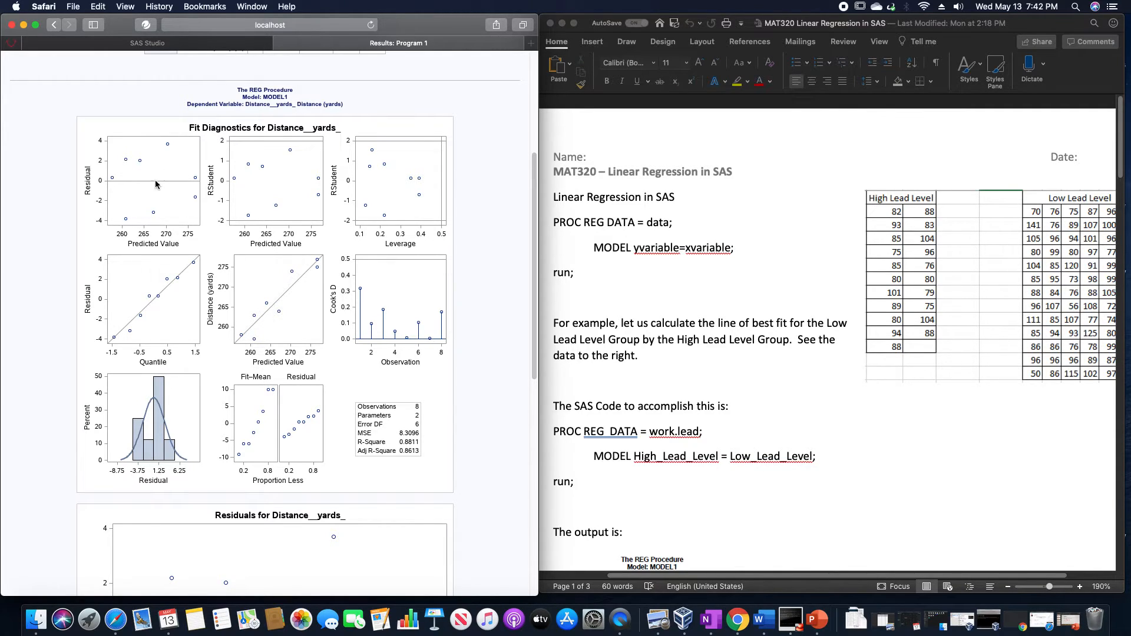
pyautogui.moveTo(178, 157)
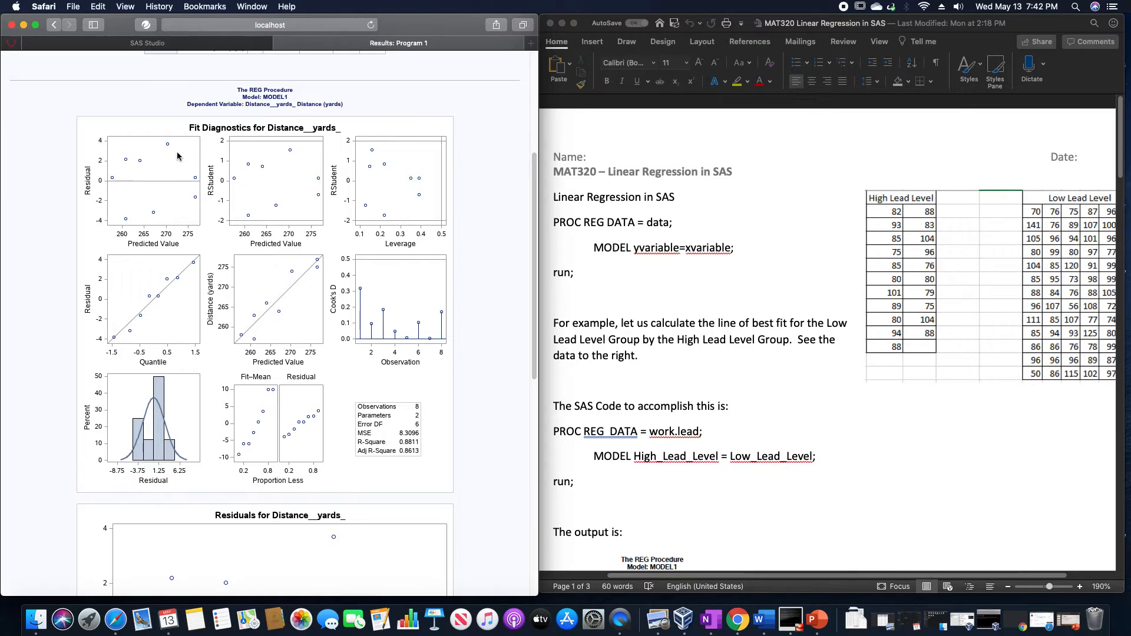
pyautogui.moveTo(166, 163)
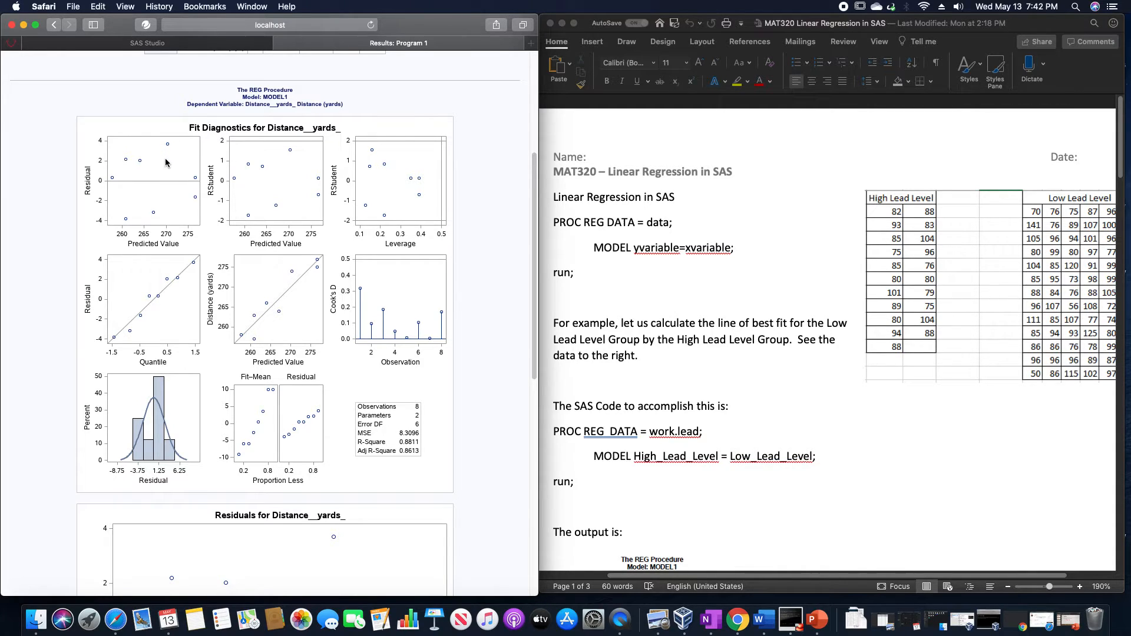
pyautogui.moveTo(130, 178)
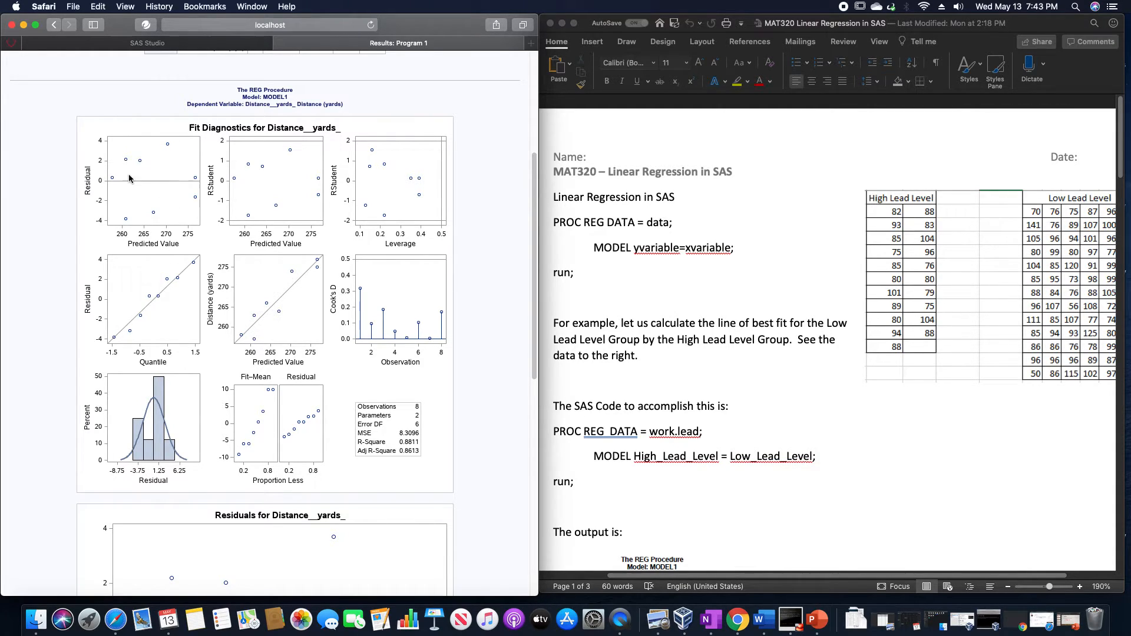
pyautogui.moveTo(124, 366)
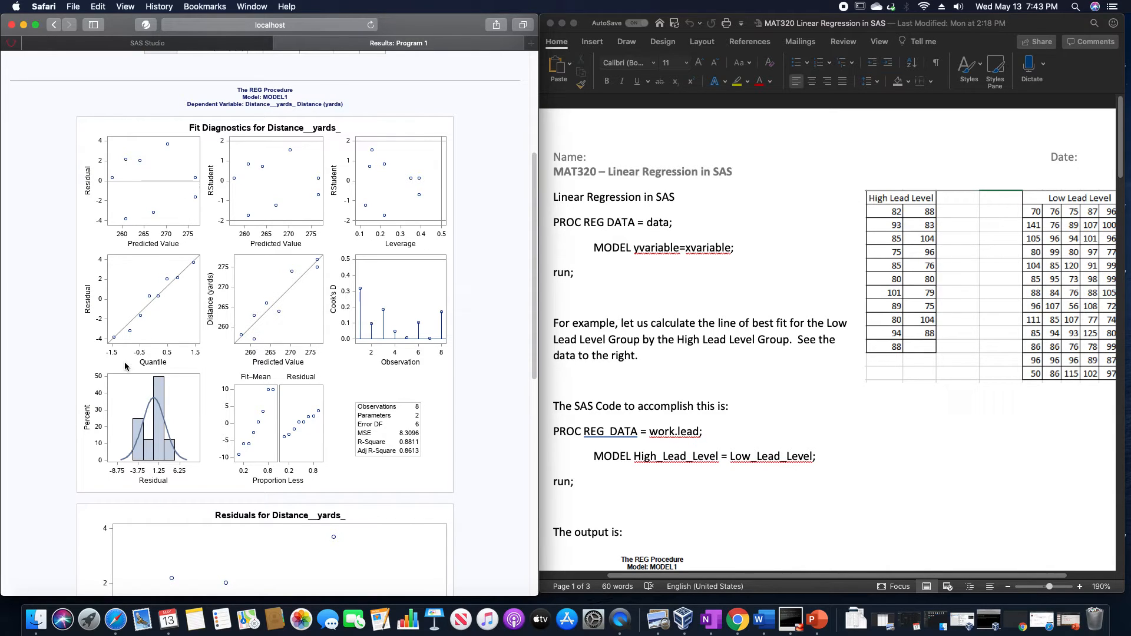
pyautogui.moveTo(219, 269)
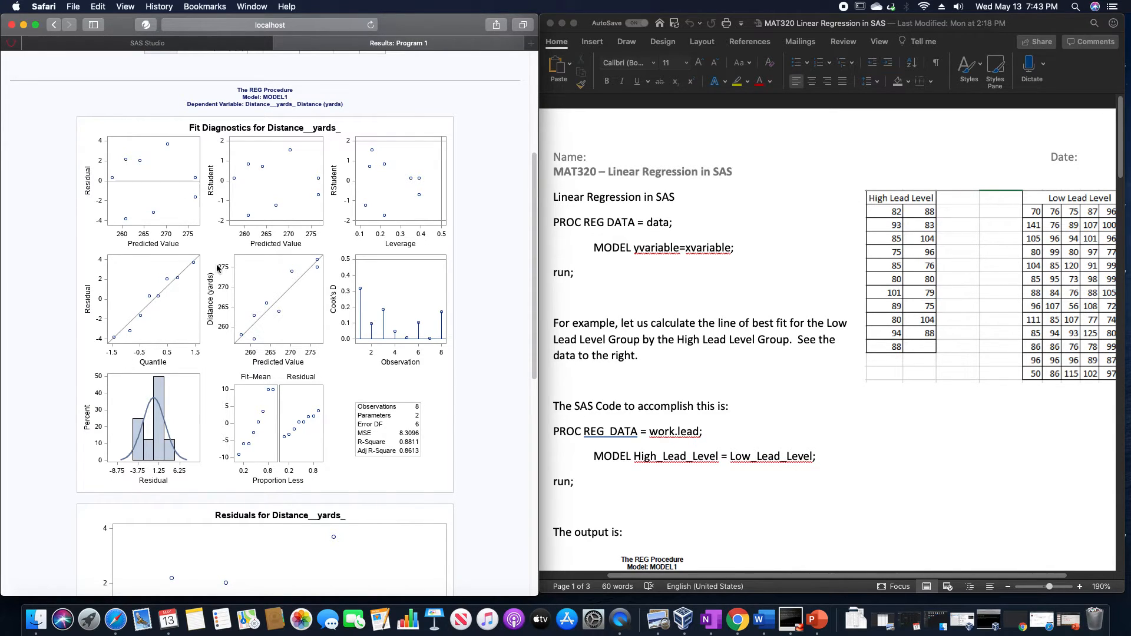
pyautogui.moveTo(130, 336)
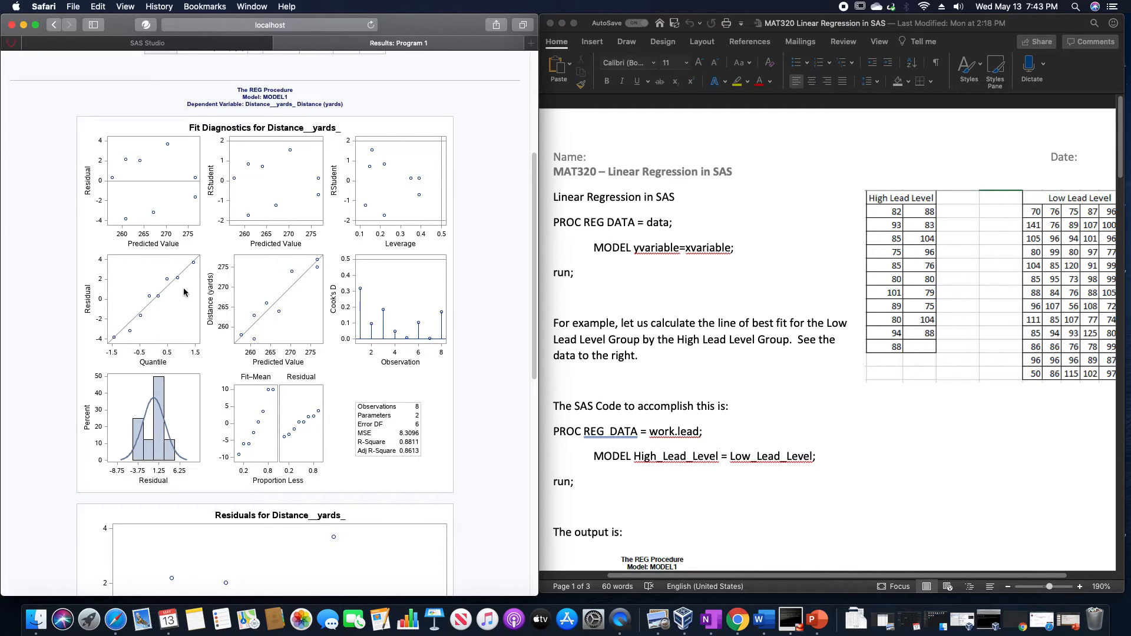
pyautogui.moveTo(115, 342)
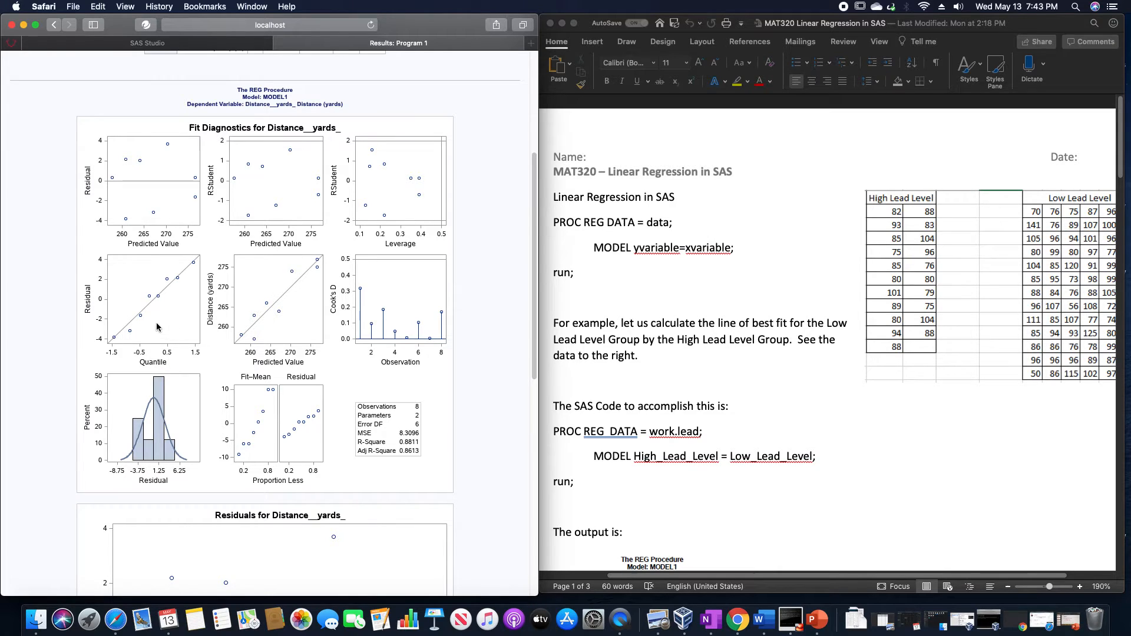
pyautogui.moveTo(144, 447)
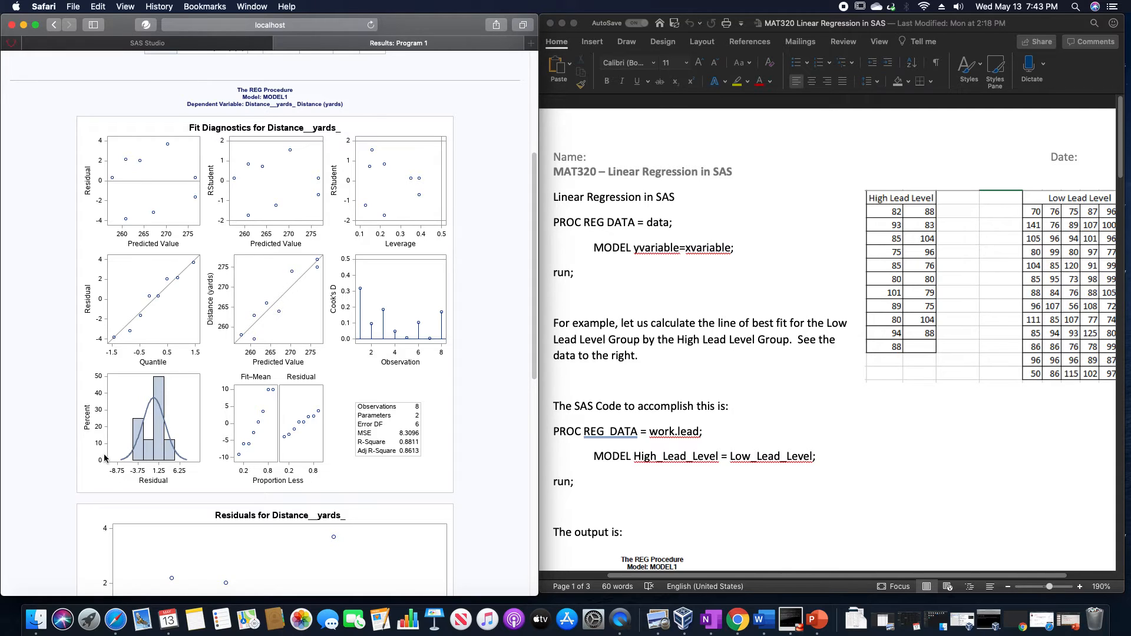
pyautogui.moveTo(153, 390)
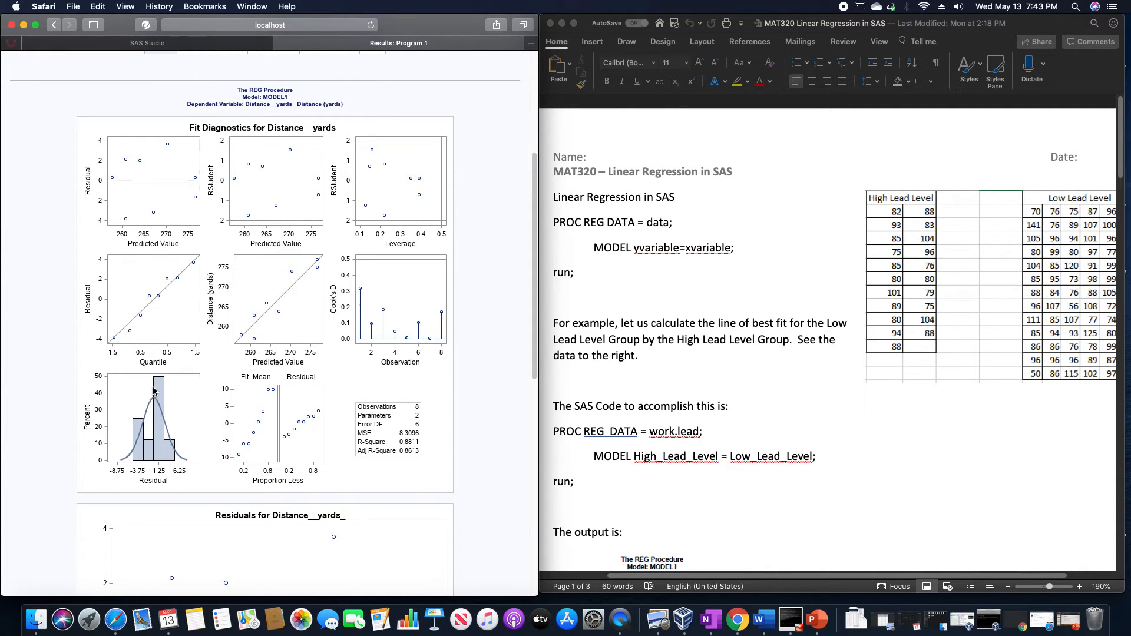
pyautogui.scroll(-3)
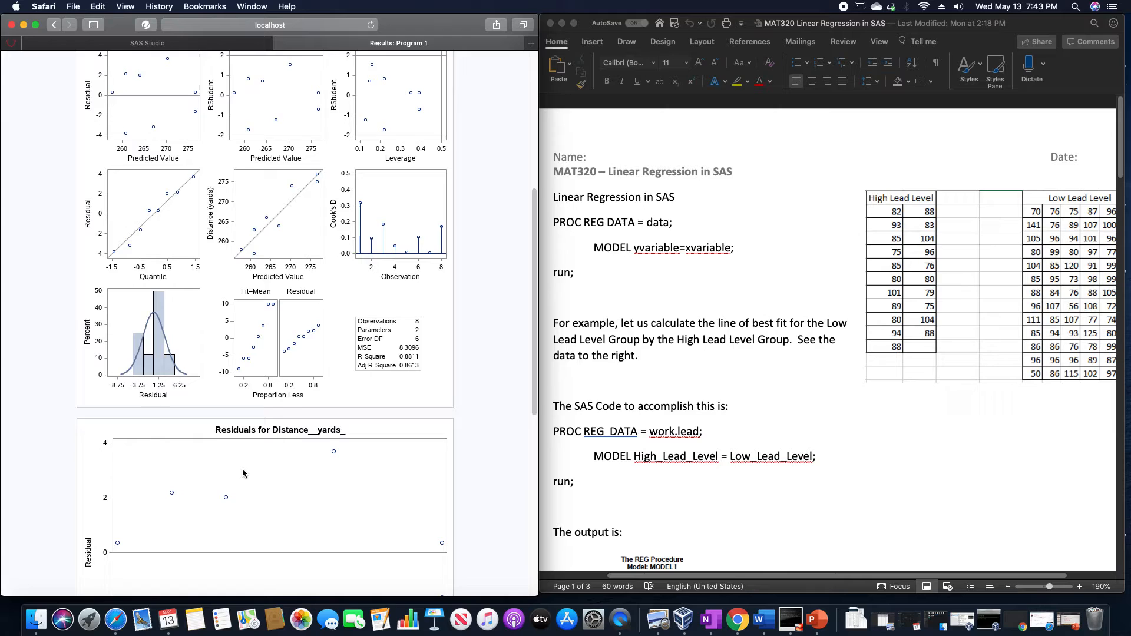
# Step: Scroll between the residuals plot and the Fit Plot with 95% confidence and prediction limits
pyautogui.scroll(-3)
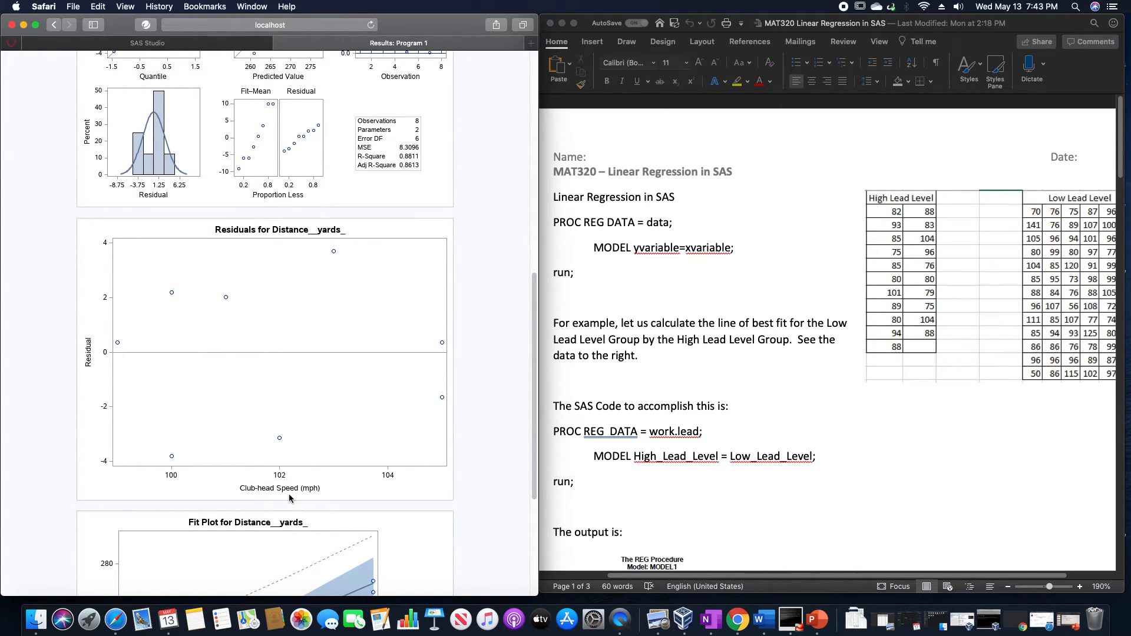
pyautogui.moveTo(329, 360)
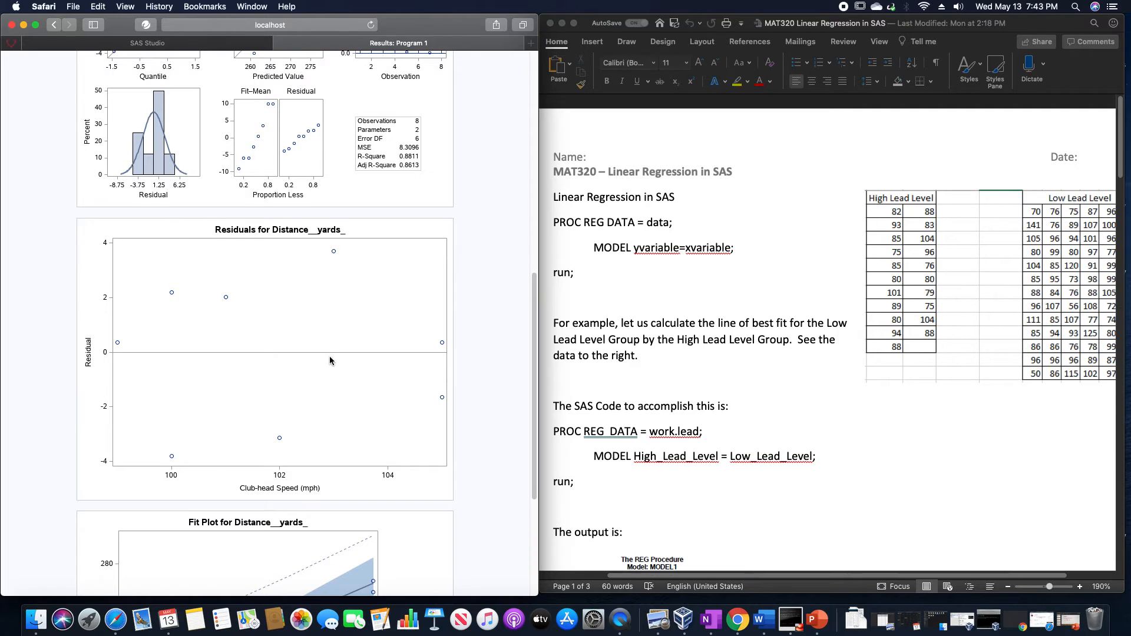
pyautogui.scroll(3)
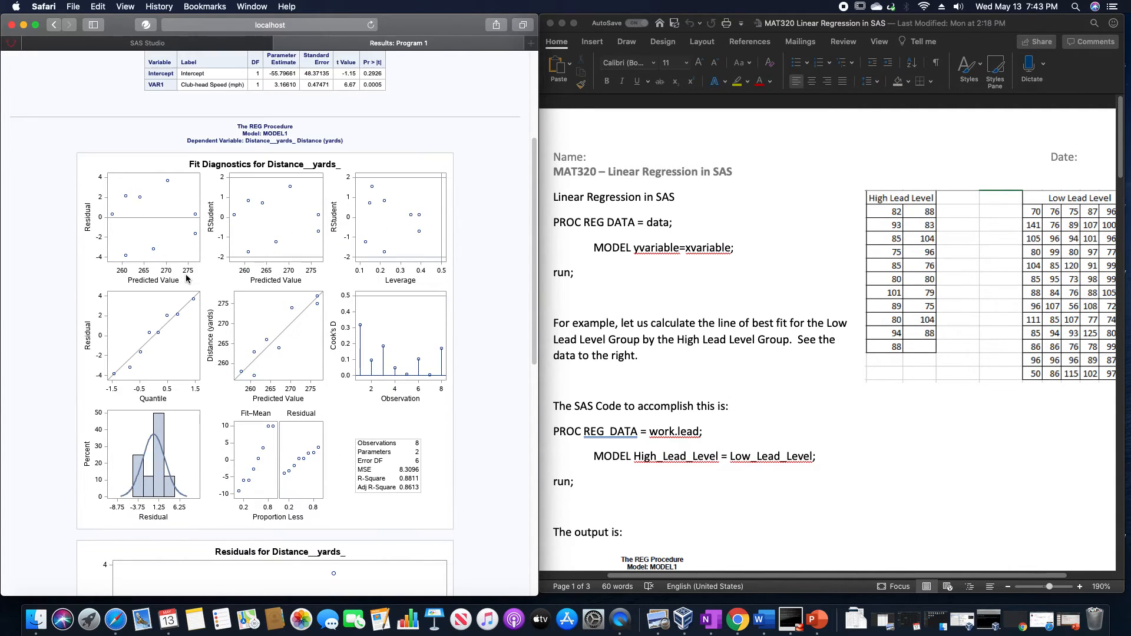
pyautogui.scroll(-3)
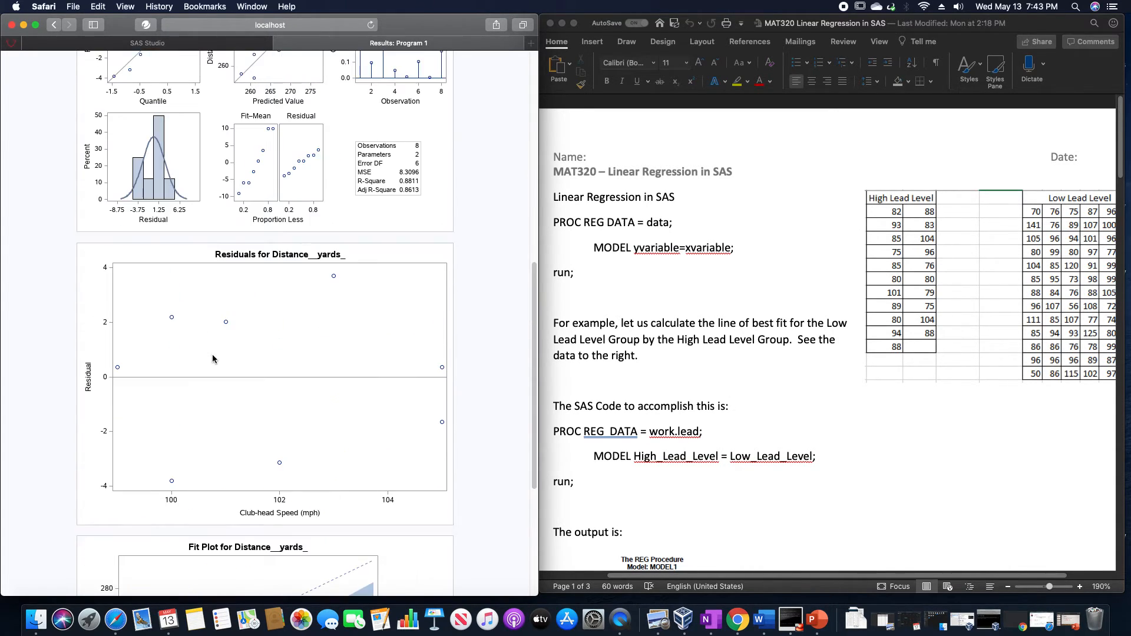
pyautogui.scroll(3)
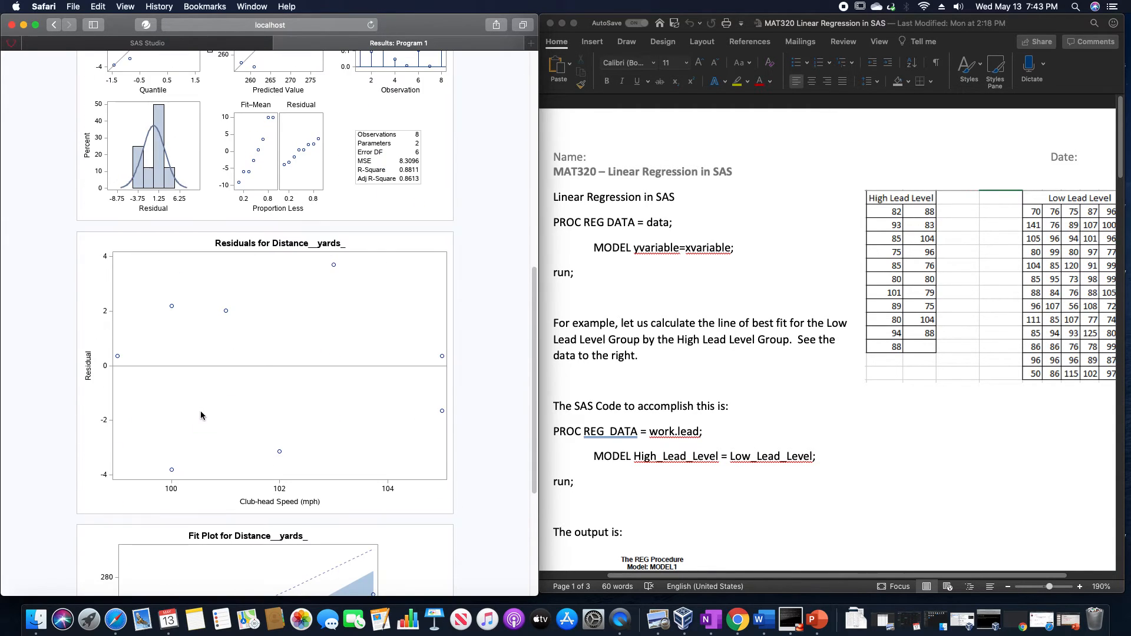
pyautogui.moveTo(422, 446)
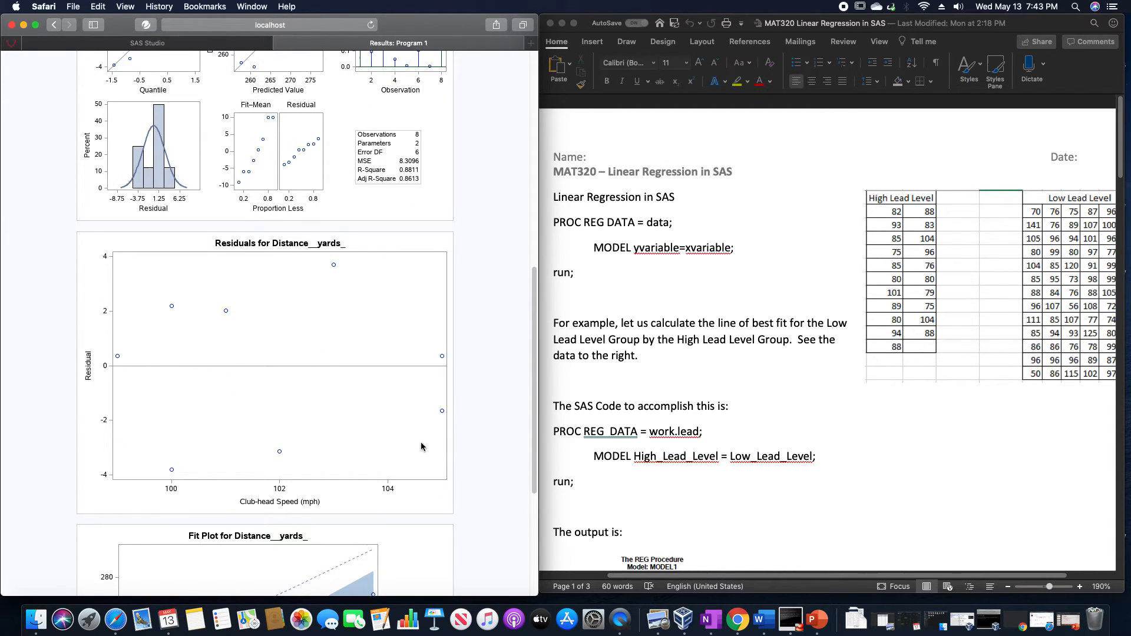
pyautogui.scroll(-3)
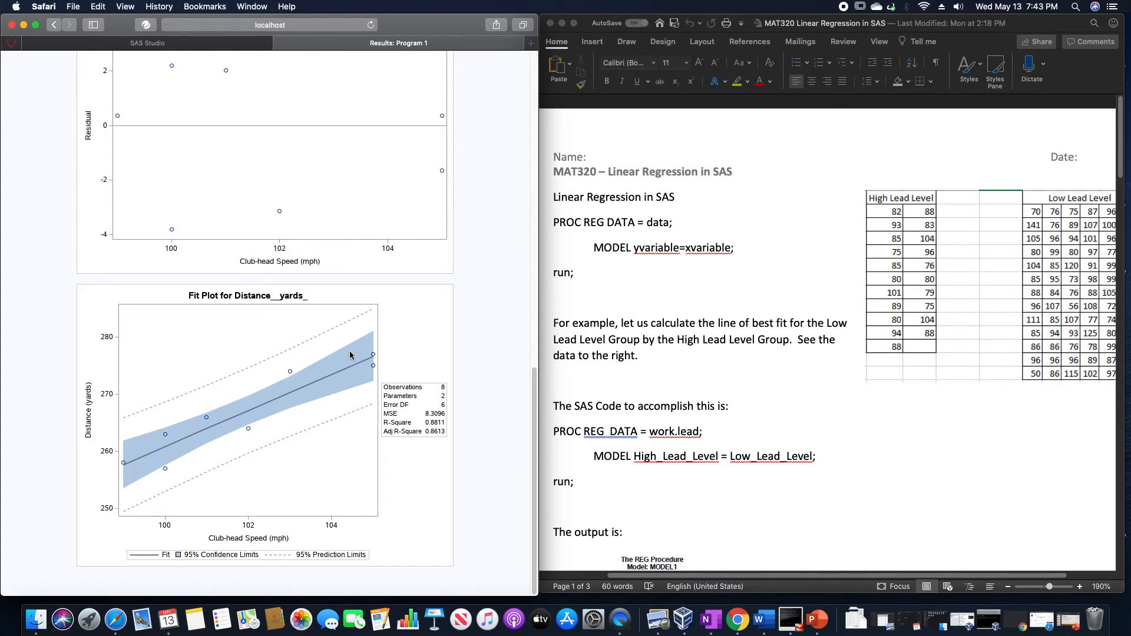
pyautogui.moveTo(286, 531)
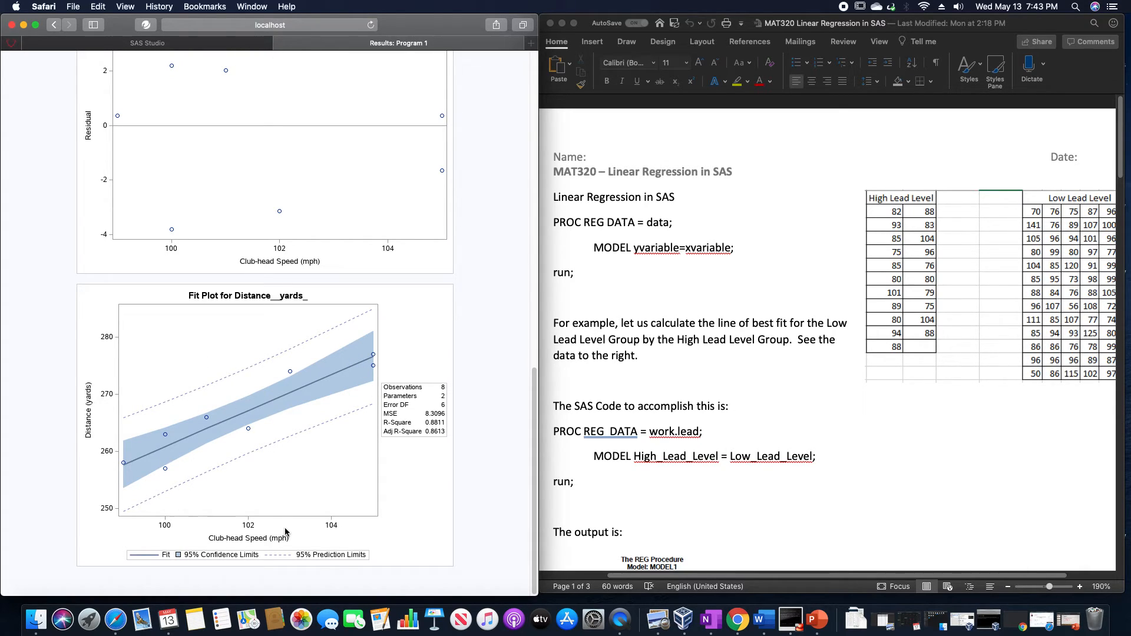
pyautogui.moveTo(191, 439)
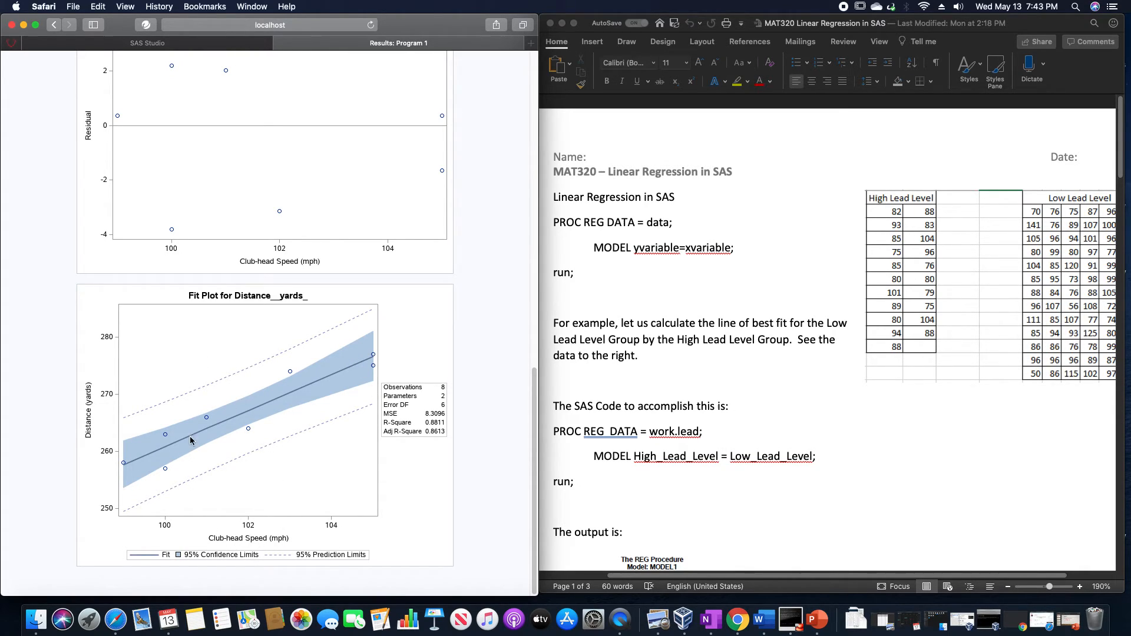
pyautogui.moveTo(141, 467)
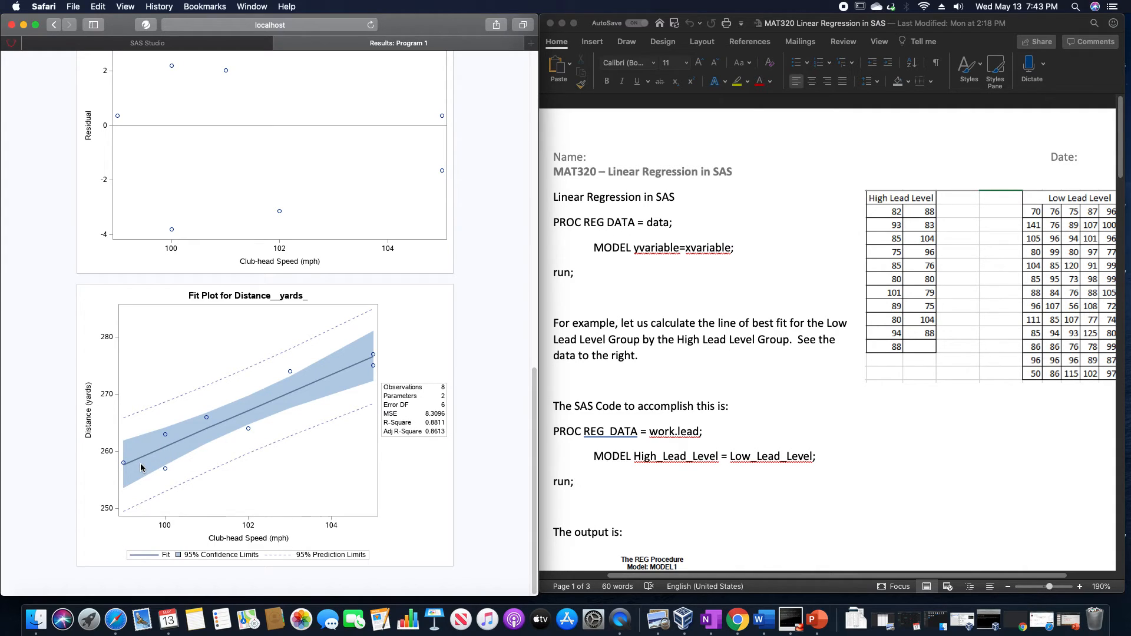
pyautogui.moveTo(380, 372)
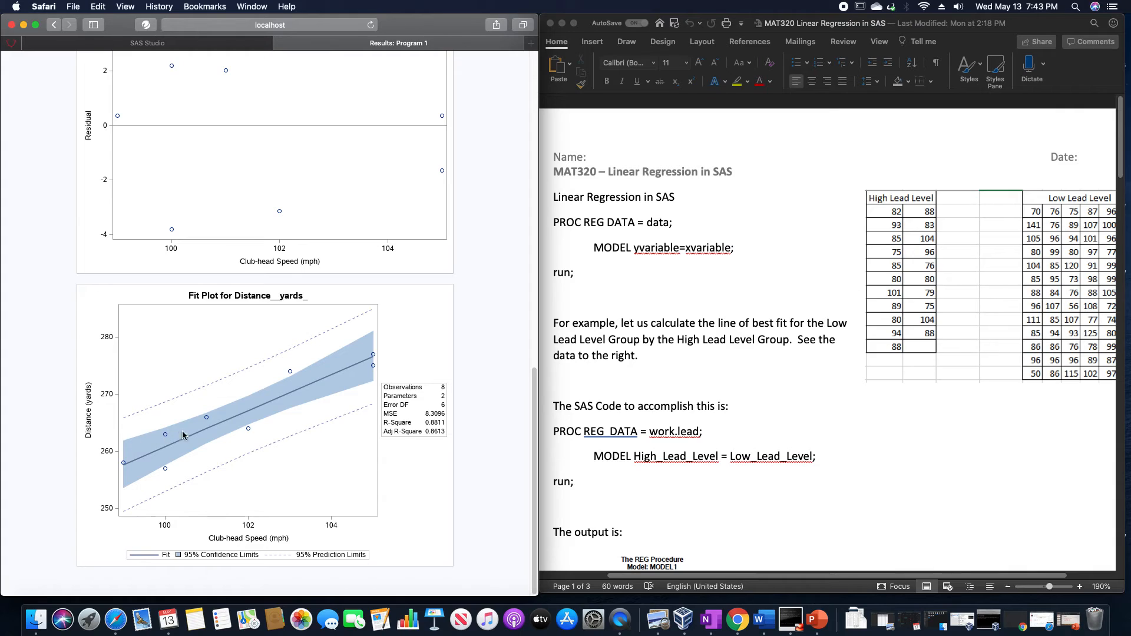
pyautogui.moveTo(237, 445)
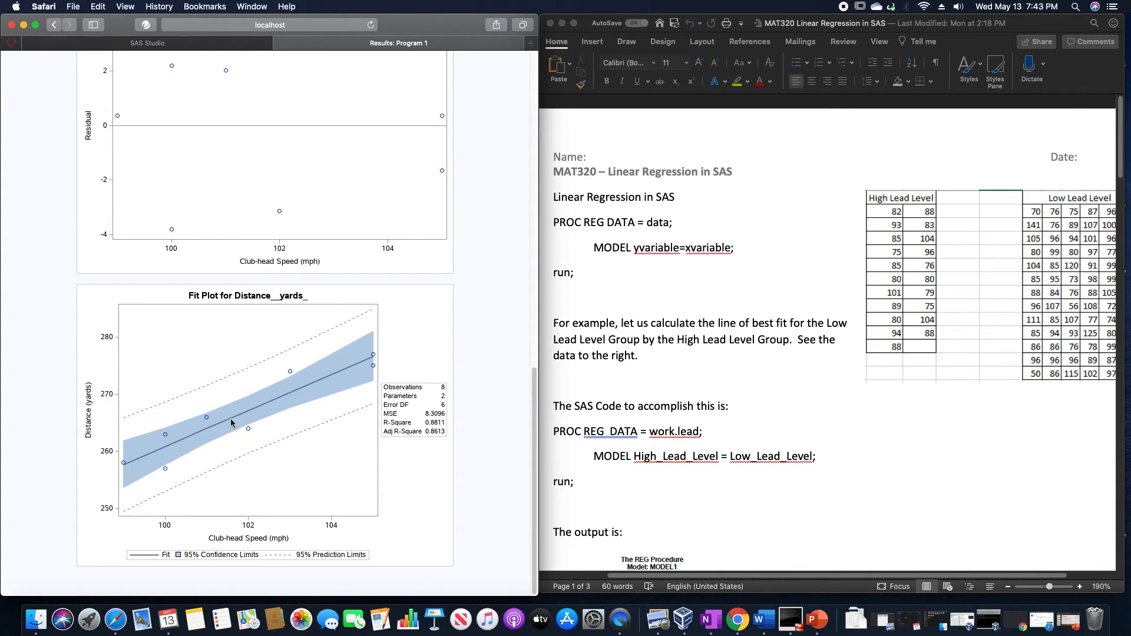
pyautogui.moveTo(240, 431)
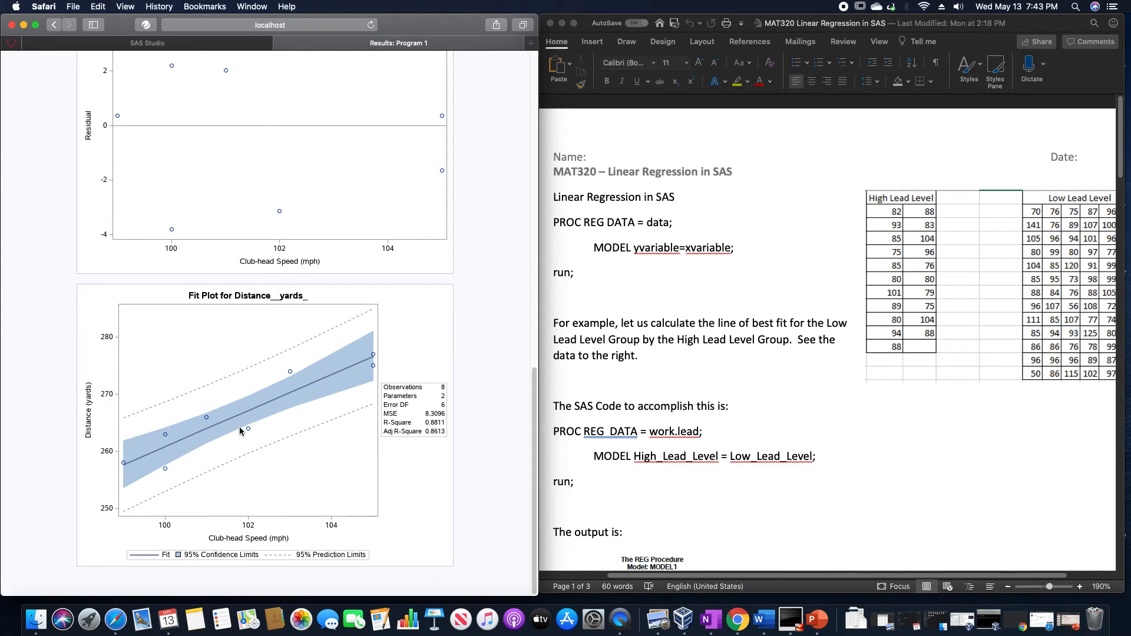
pyautogui.moveTo(116, 435)
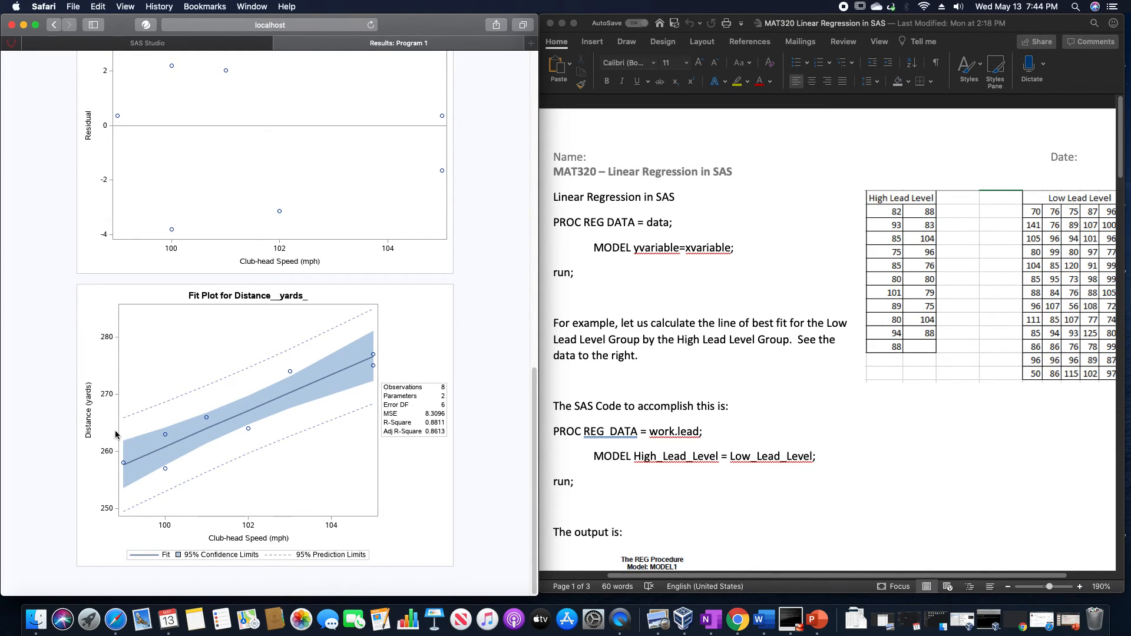
pyautogui.moveTo(147, 511)
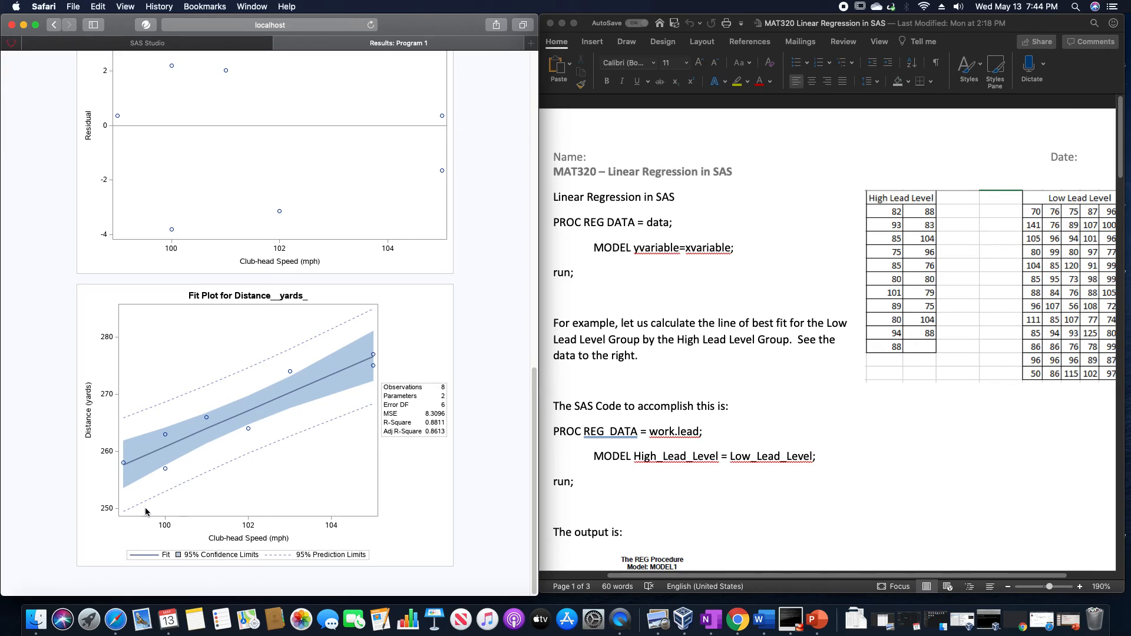
pyautogui.moveTo(211, 502)
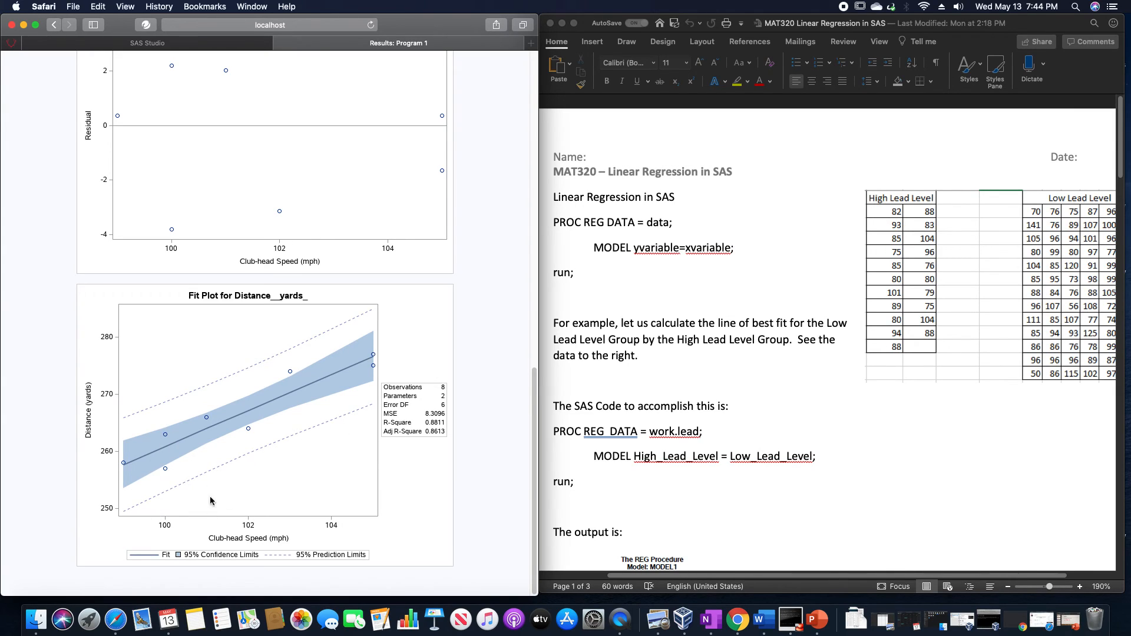
pyautogui.moveTo(206, 519)
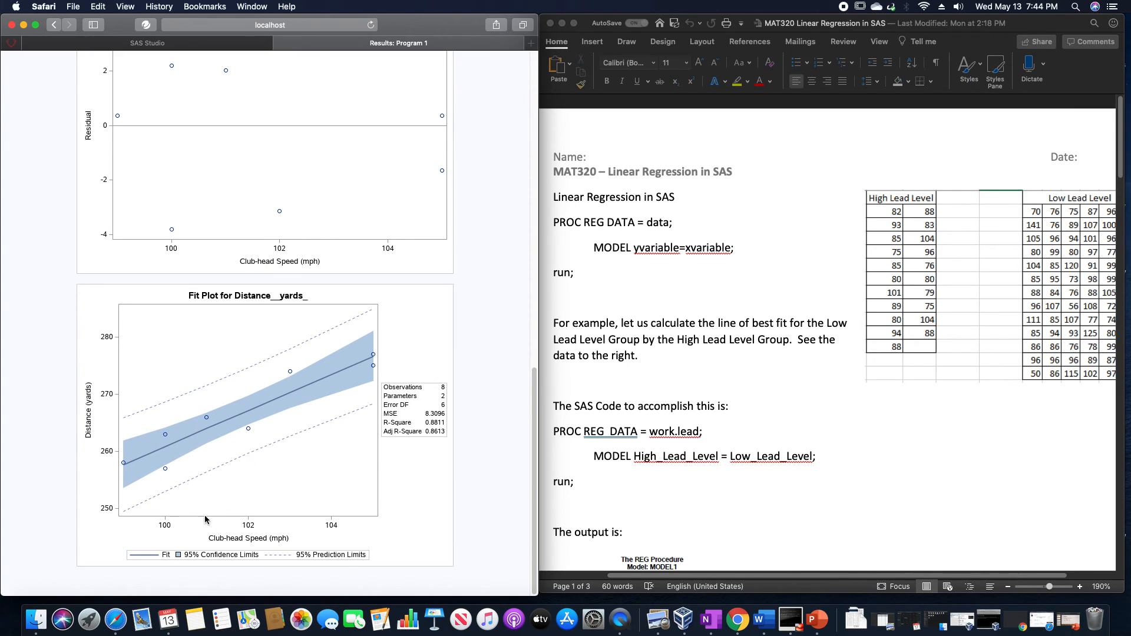
pyautogui.moveTo(202, 496)
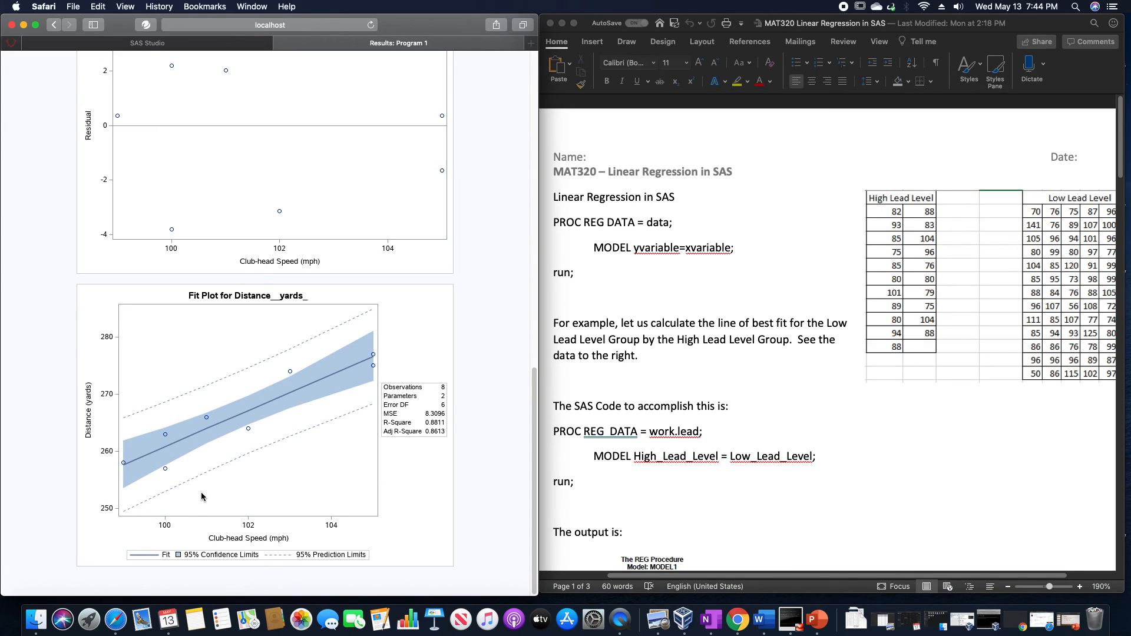
pyautogui.moveTo(224, 564)
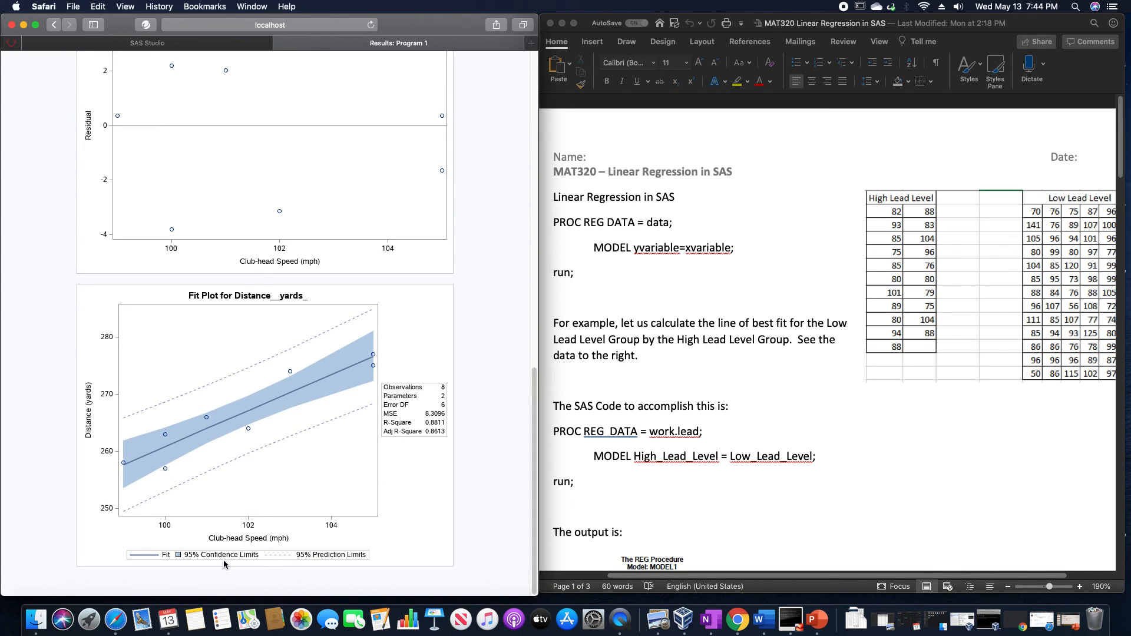
pyautogui.moveTo(619, 461)
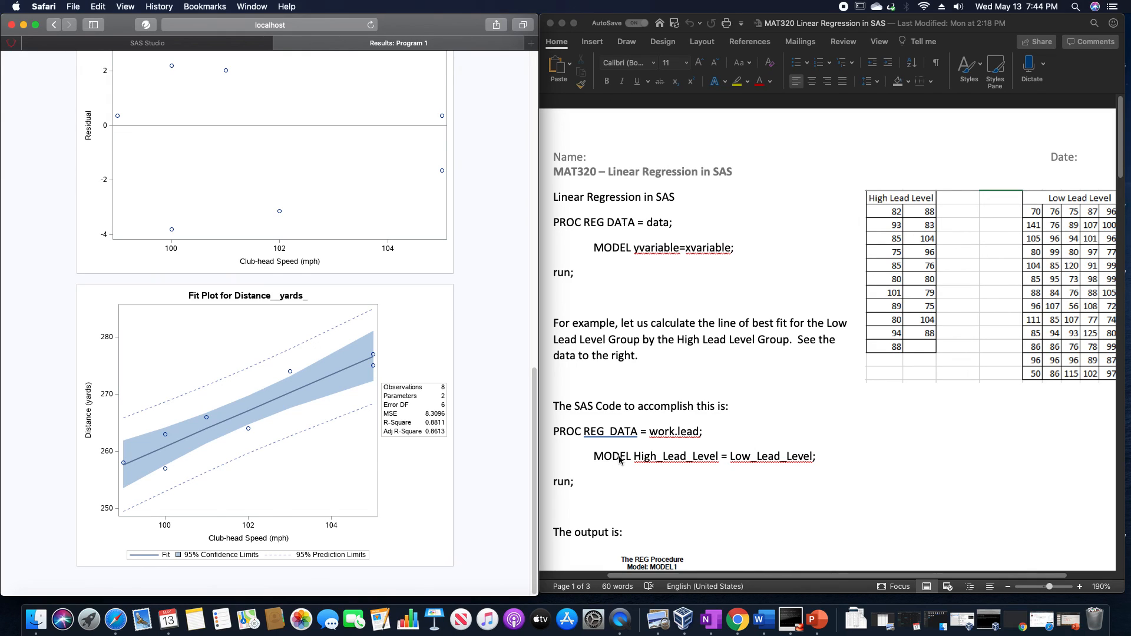